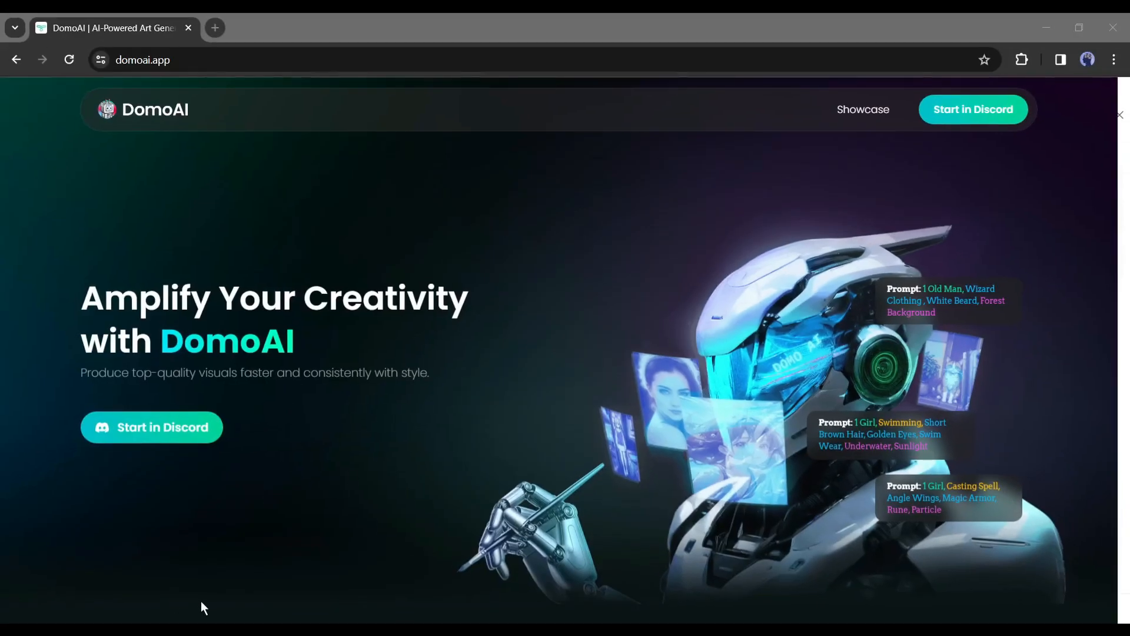
pyautogui.moveTo(262, 181)
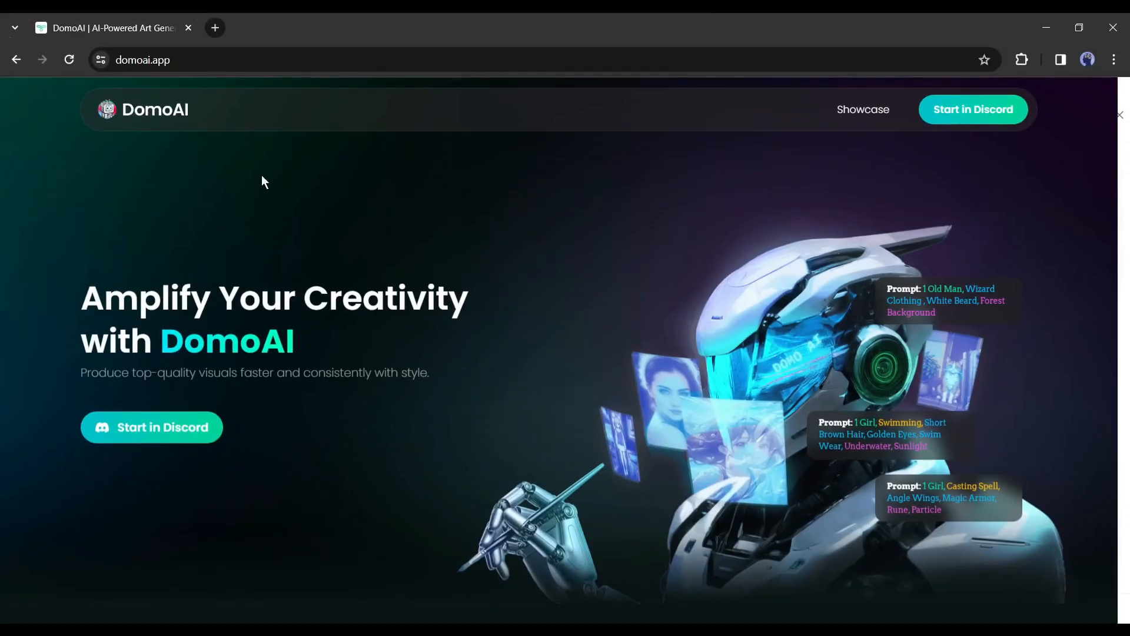
# Join the DomoAI Discord server by accepting its invite.
pyautogui.scroll(-3)
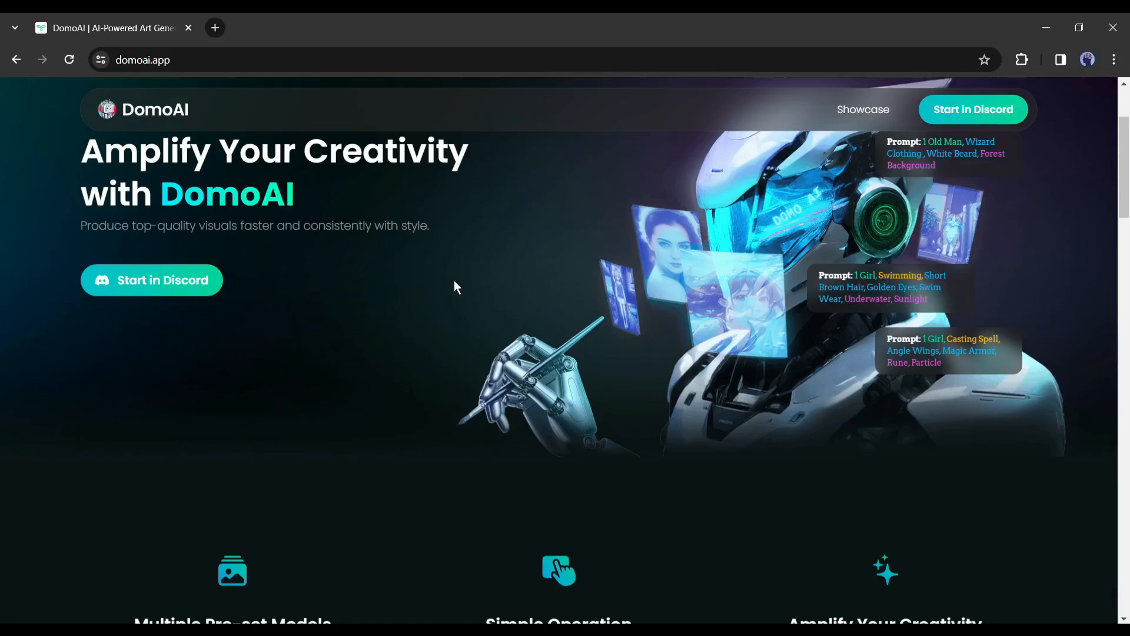
pyautogui.scroll(-3)
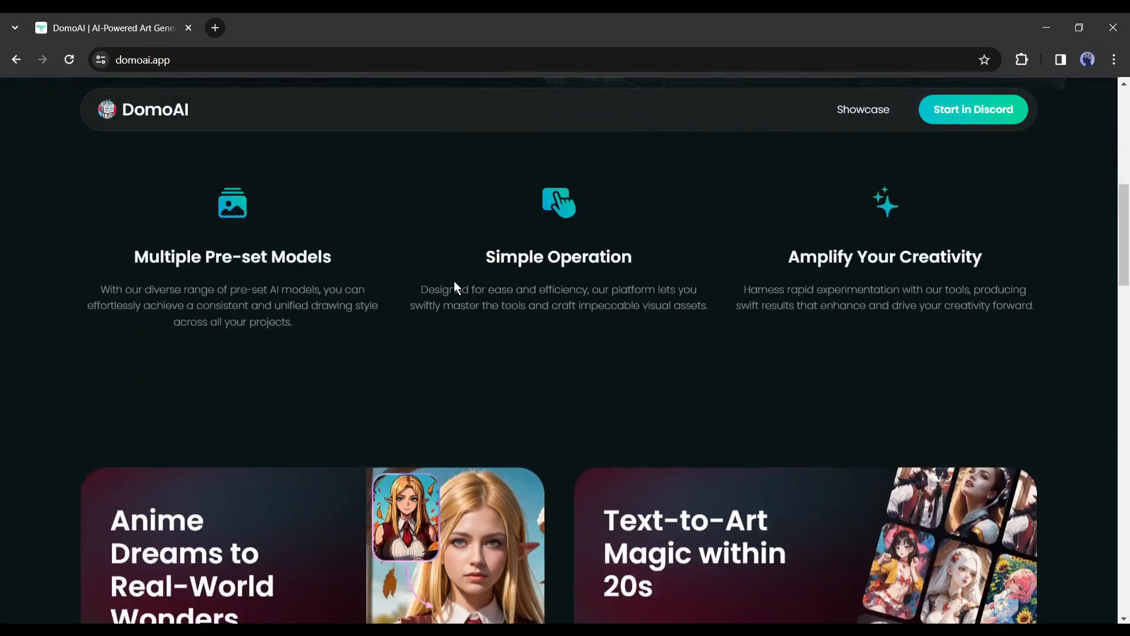
pyautogui.scroll(-3)
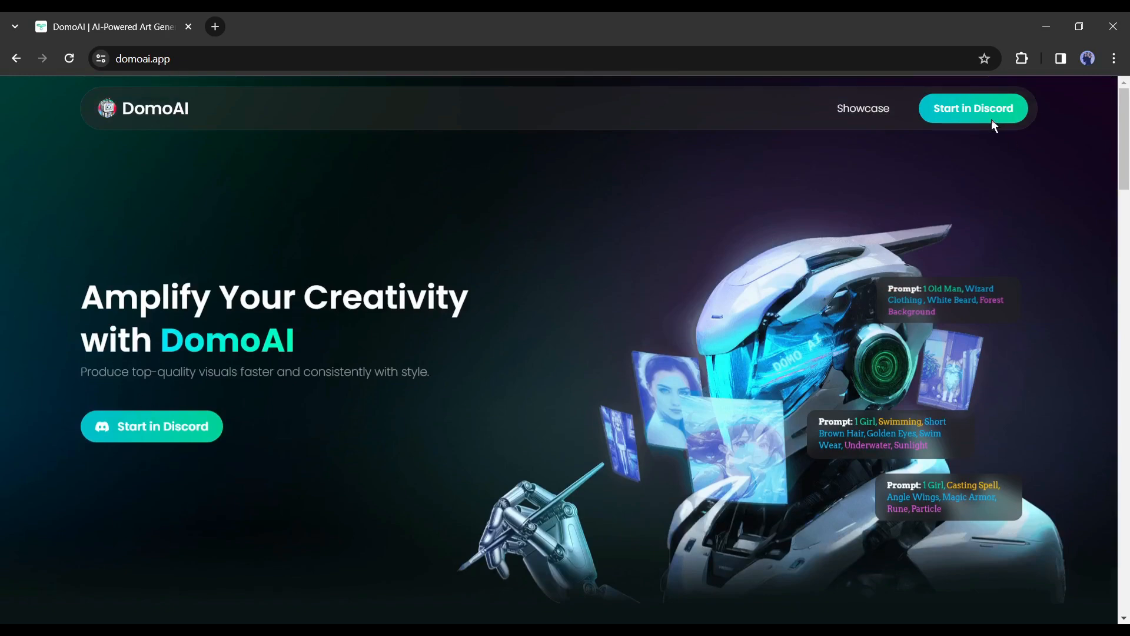
pyautogui.moveTo(965, 122)
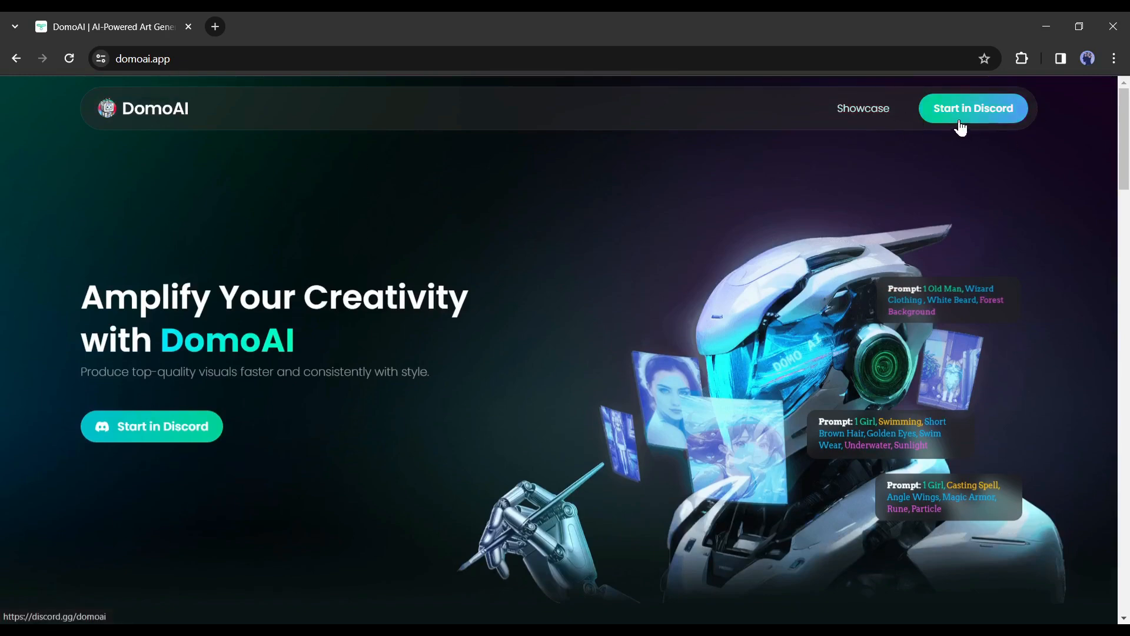
pyautogui.moveTo(1007, 122)
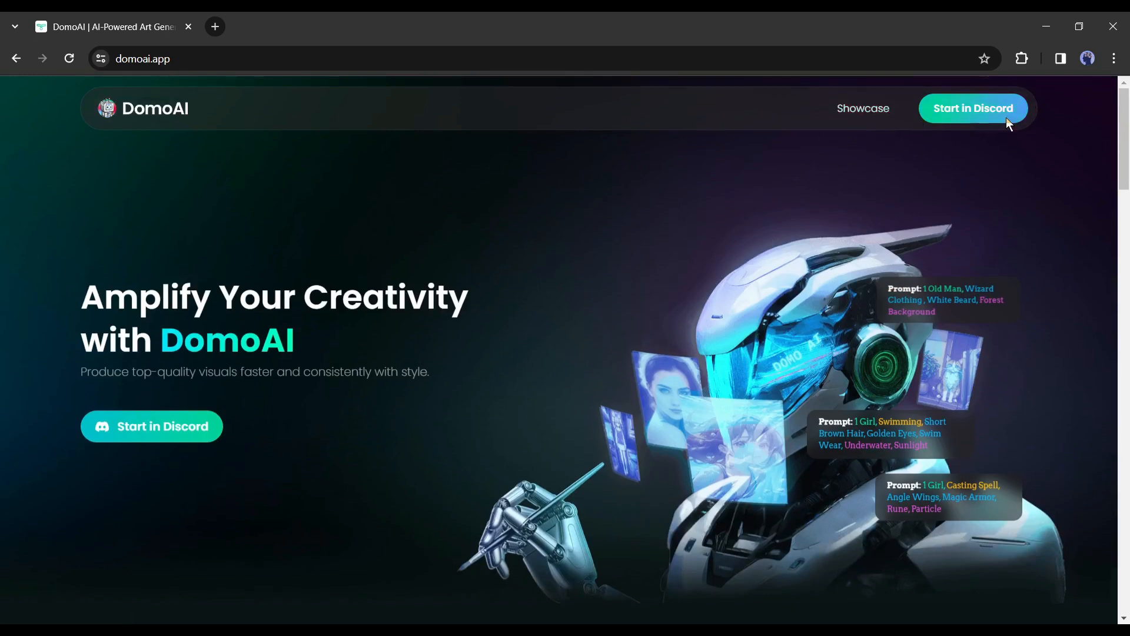
pyautogui.click(972, 108)
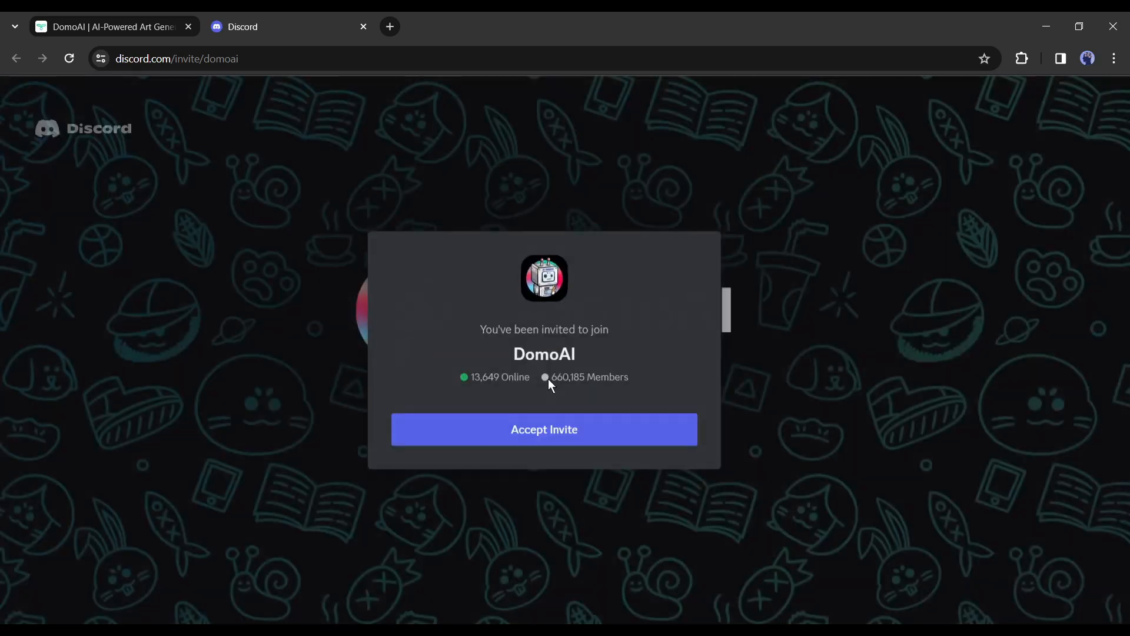
pyautogui.click(544, 429)
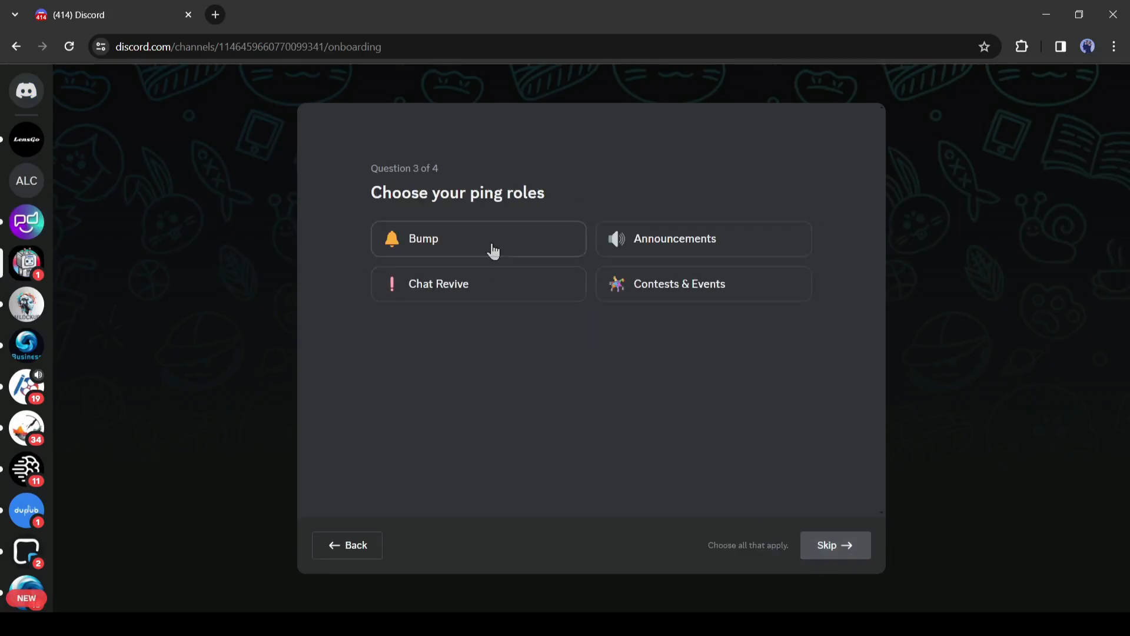
# Finish the ping-roles and rules onboarding questions, then browse the server map channel.
pyautogui.click(832, 545)
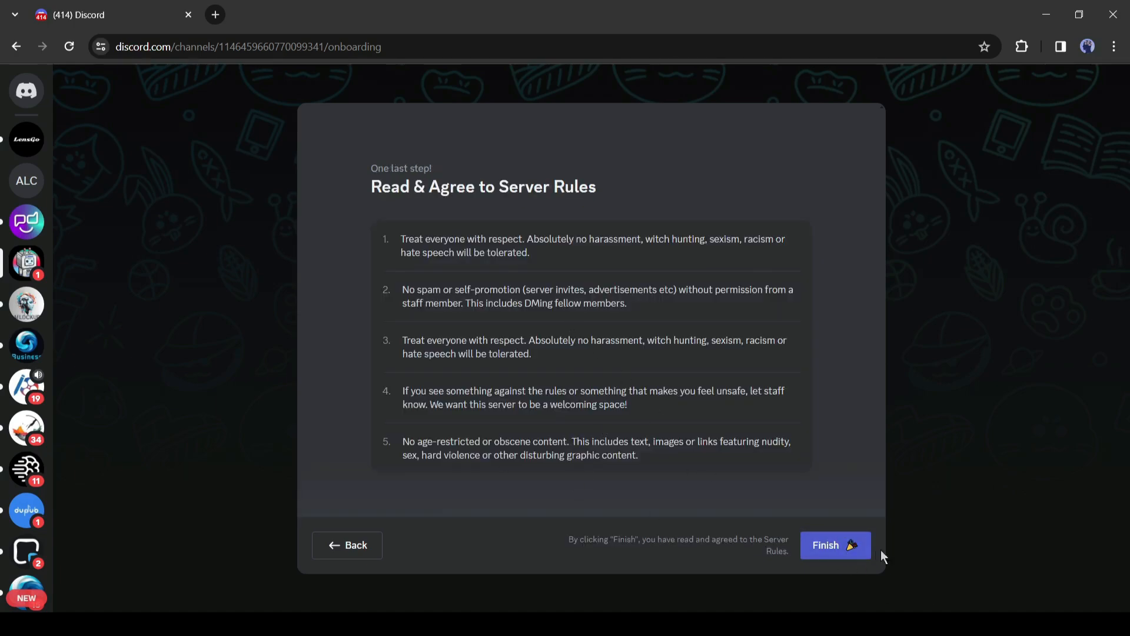
pyautogui.click(834, 545)
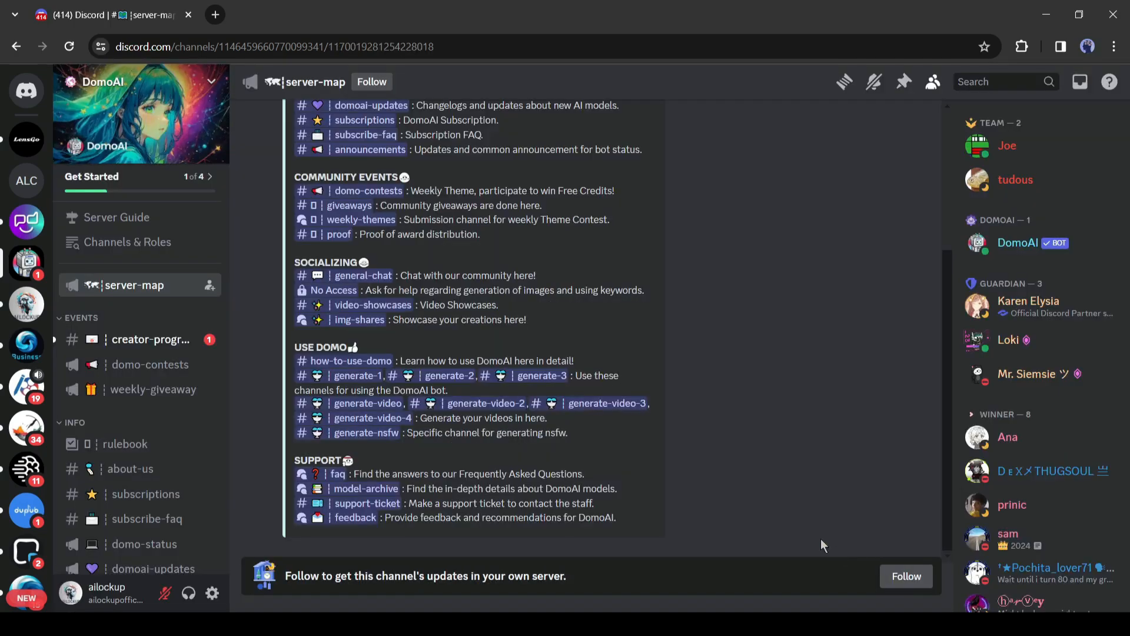
pyautogui.scroll(-3)
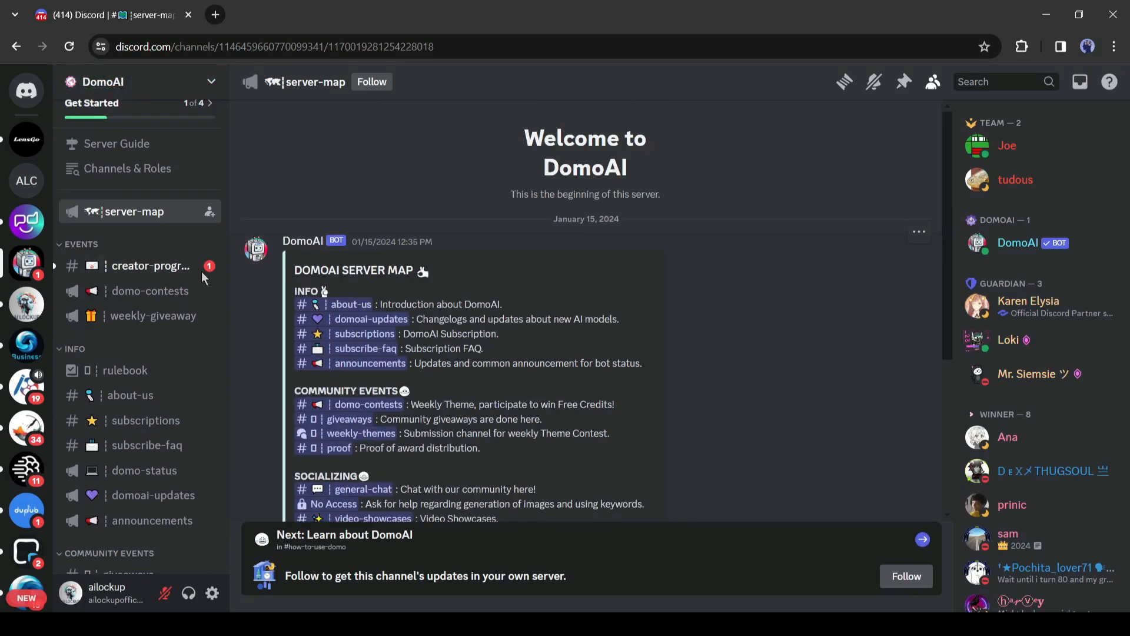
pyautogui.moveTo(426, 277)
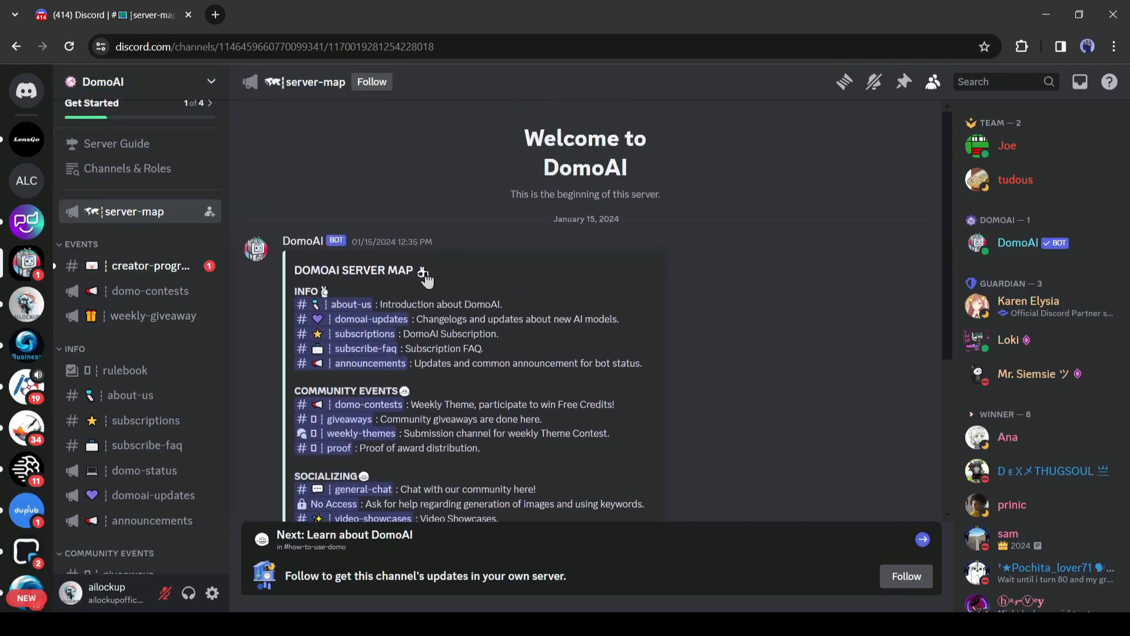
pyautogui.scroll(-3)
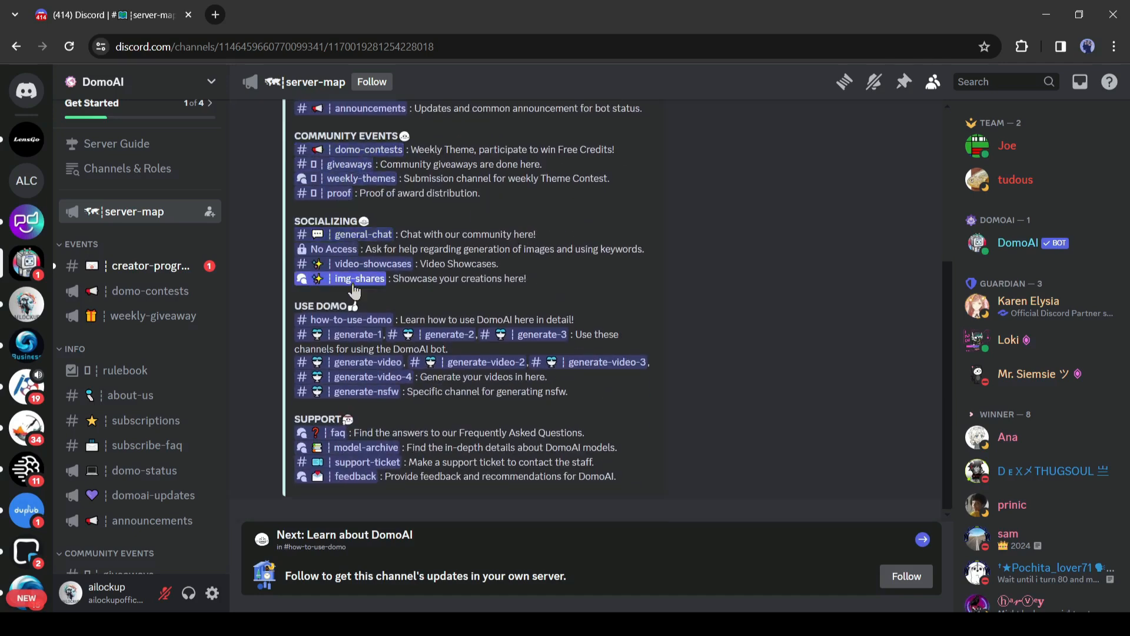
pyautogui.moveTo(358, 333)
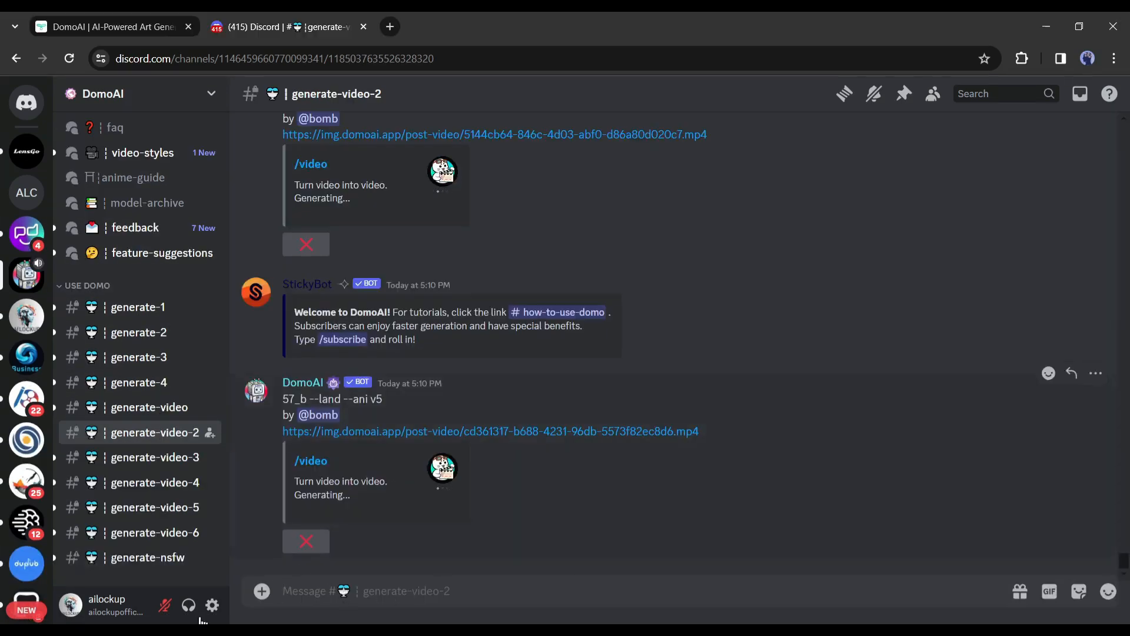
# Bring up the DomoAI slash-command list (/animate, /gen, /real) in generate-video-2.
pyautogui.write('/')
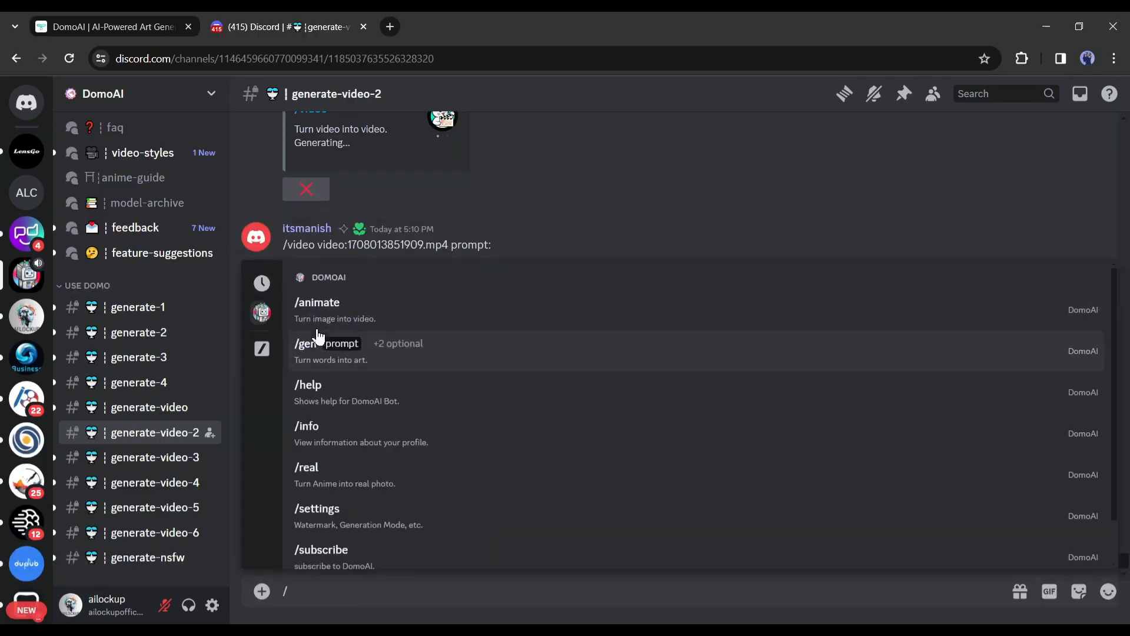
pyautogui.moveTo(431, 499)
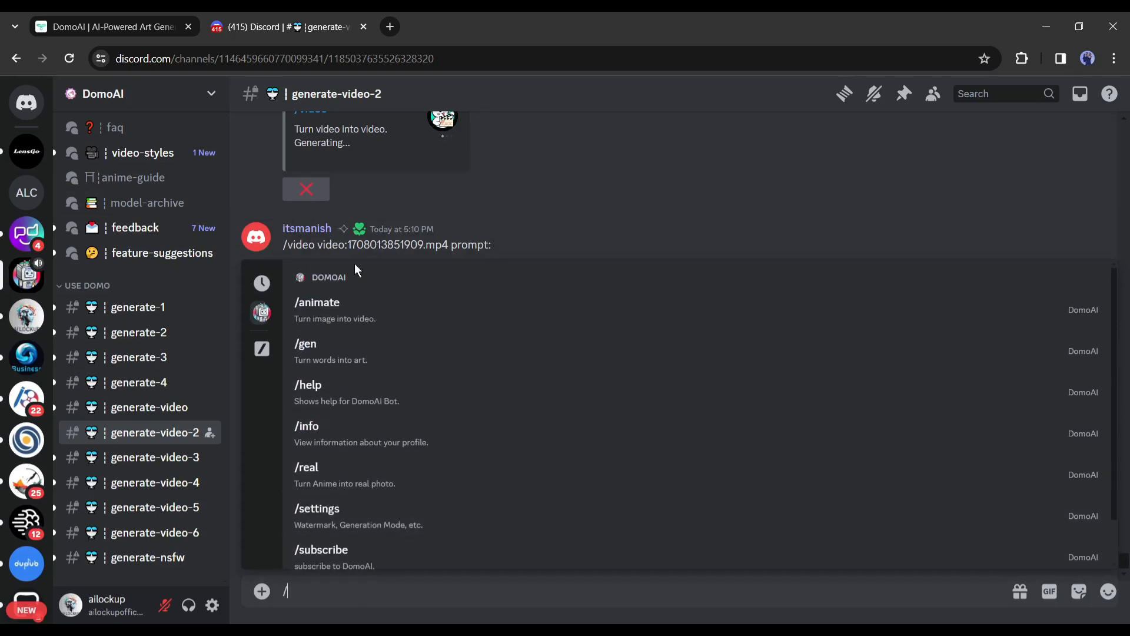
pyautogui.moveTo(451, 370)
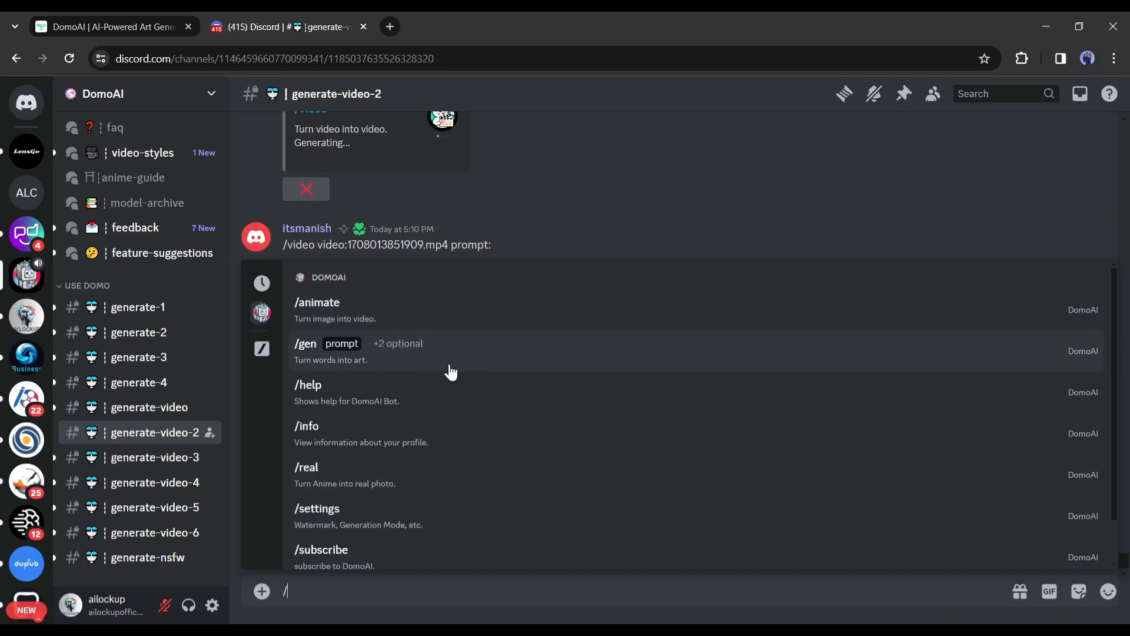
pyautogui.moveTo(358, 412)
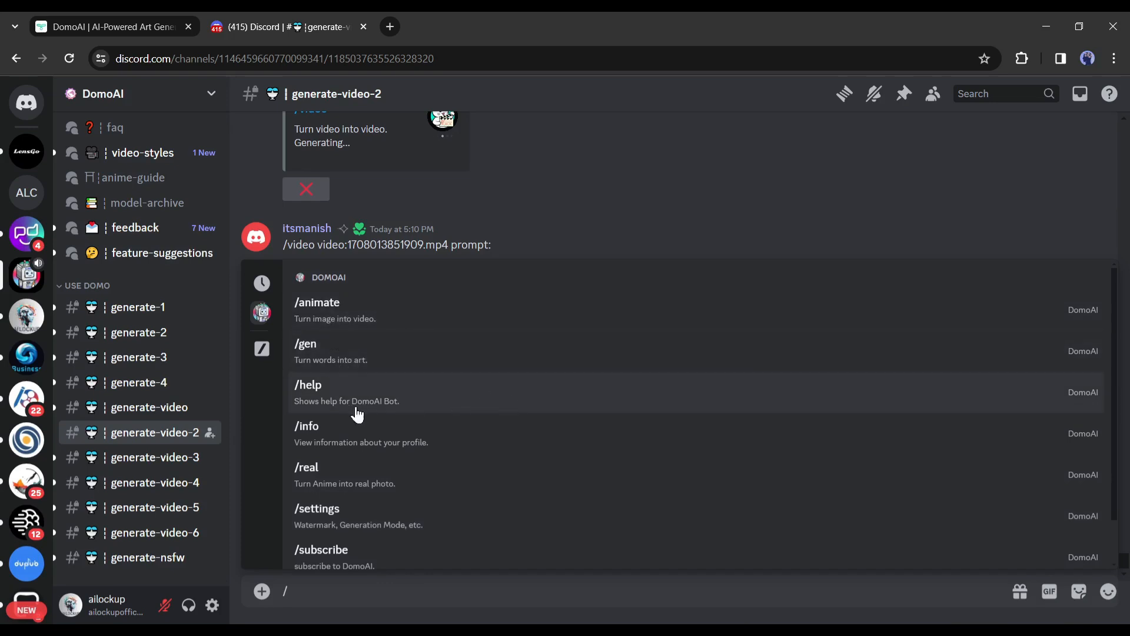
pyautogui.moveTo(363, 463)
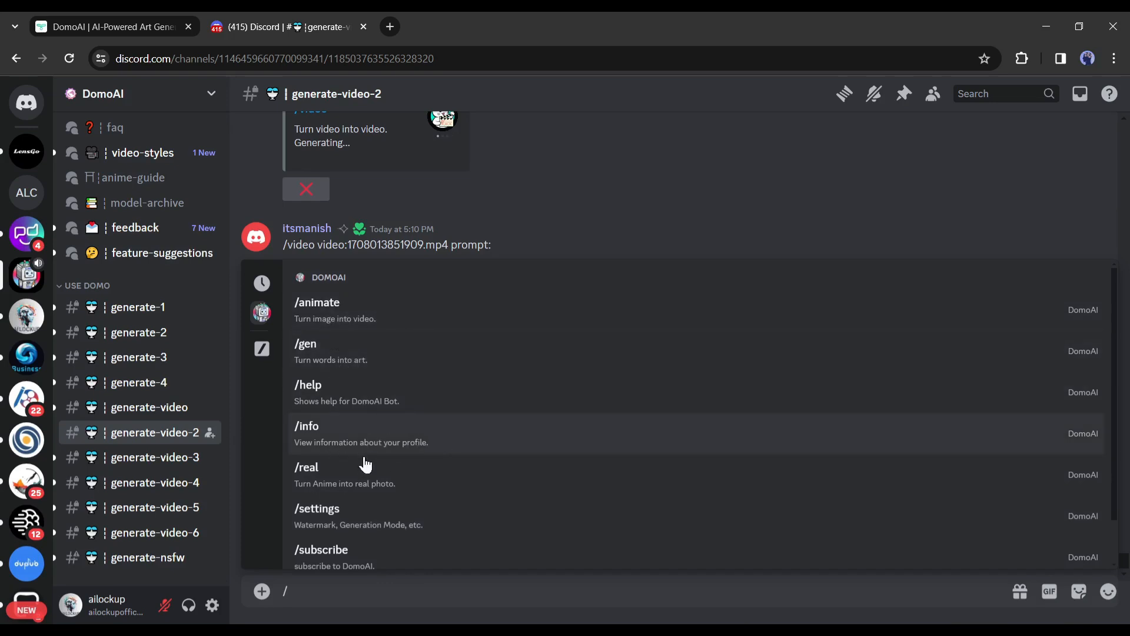
pyautogui.moveTo(496, 506)
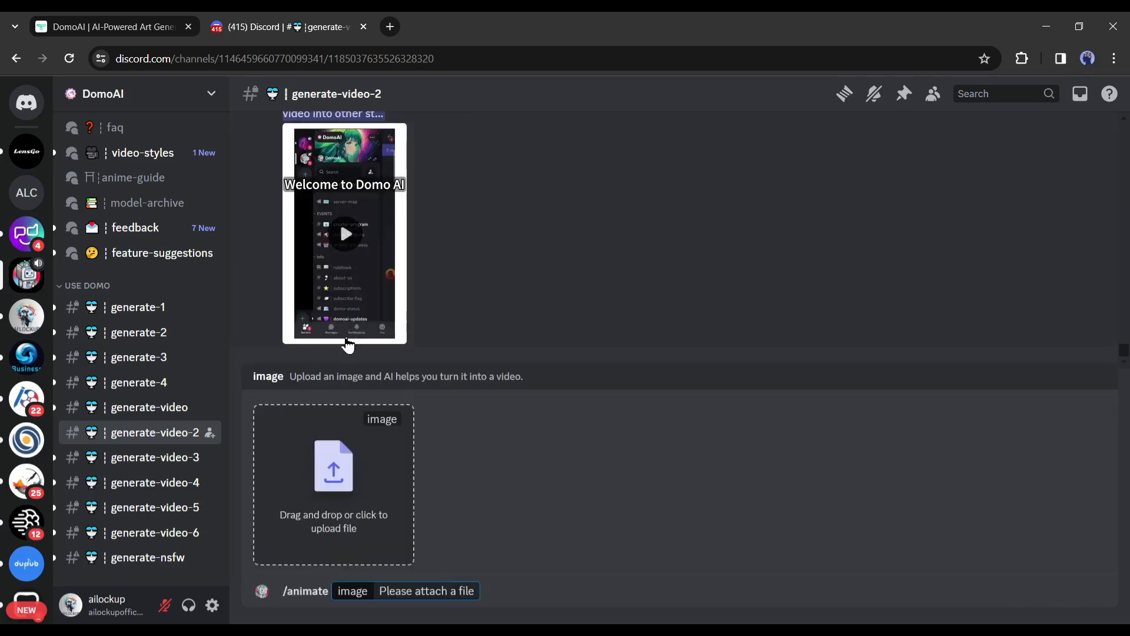
pyautogui.moveTo(349, 479)
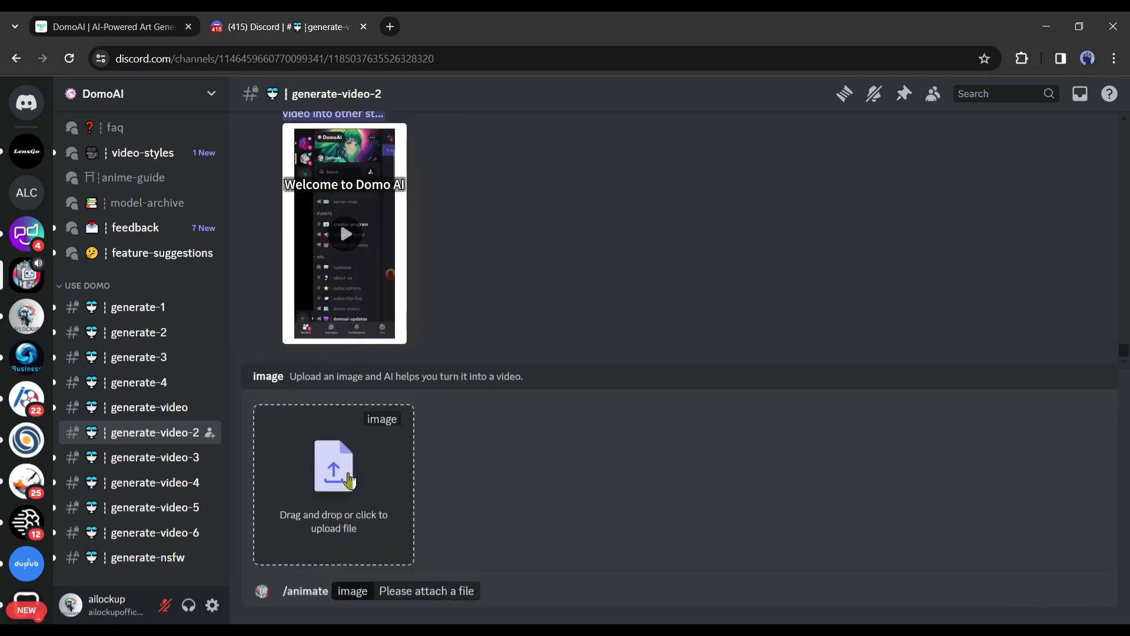
# Upload the cat birthday image 2.jpg to /animate and accept the bot's terms of service.
pyautogui.click(333, 465)
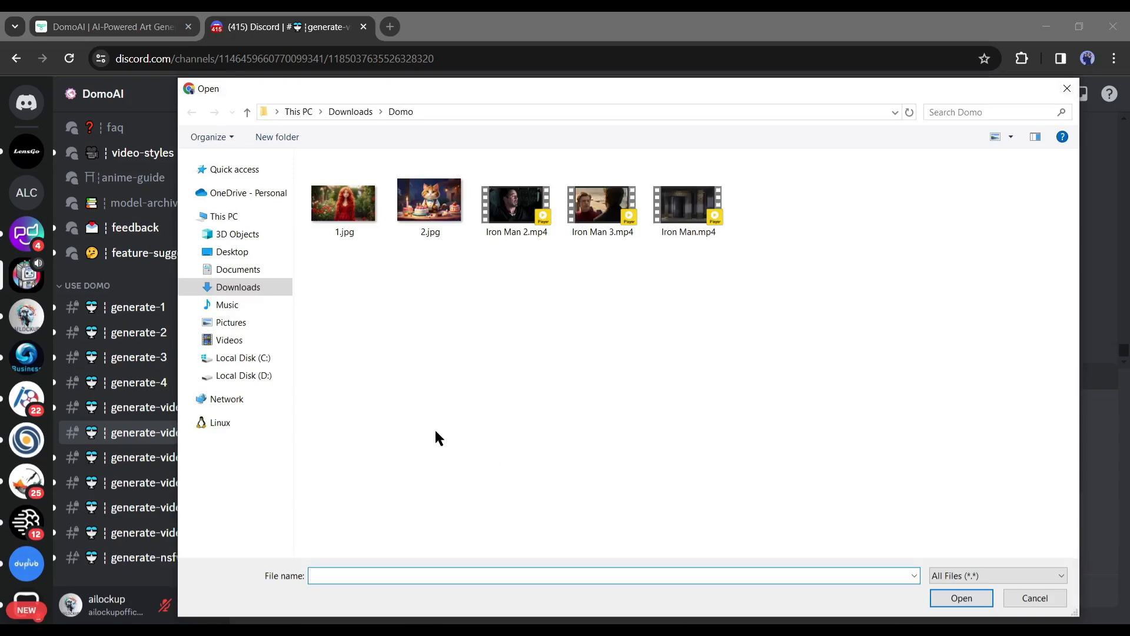
pyautogui.doubleClick(429, 200)
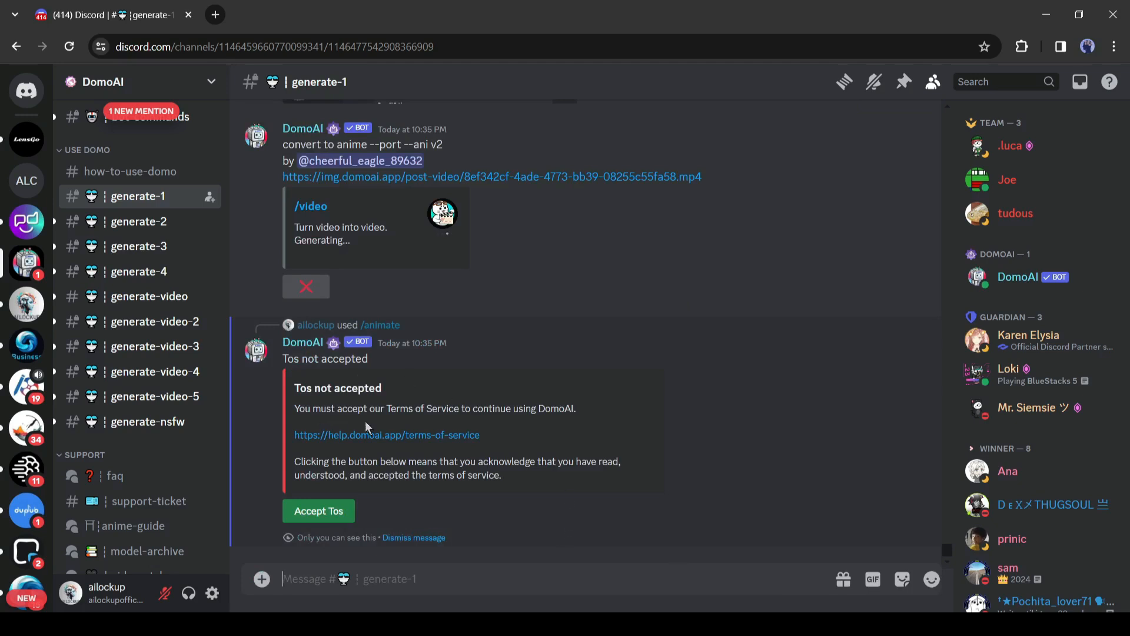
pyautogui.click(318, 509)
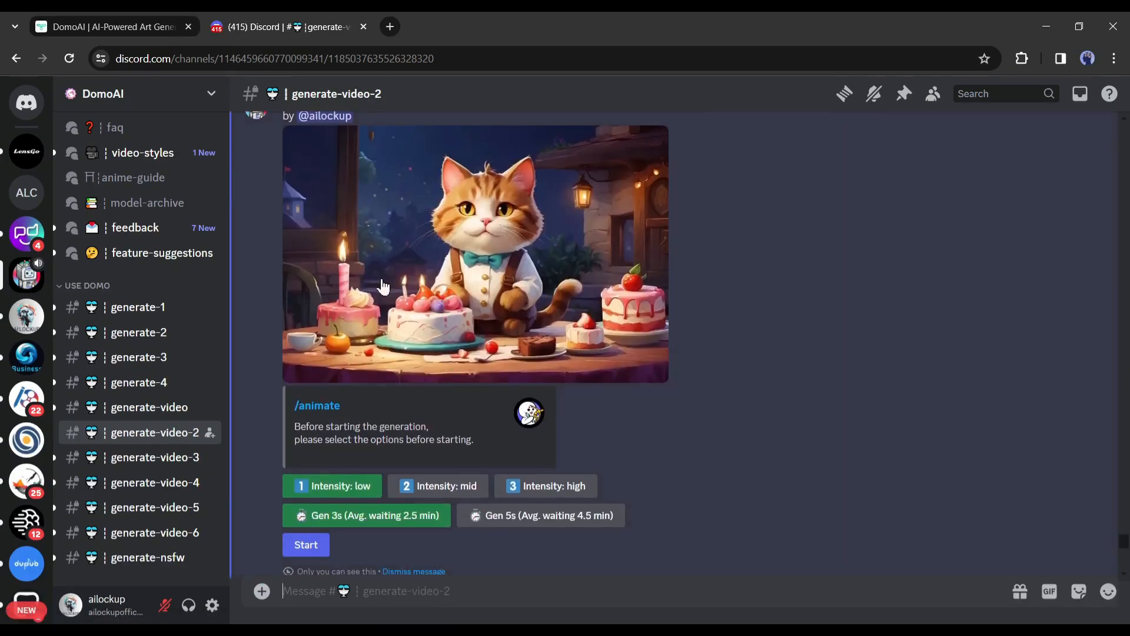
pyautogui.moveTo(388, 496)
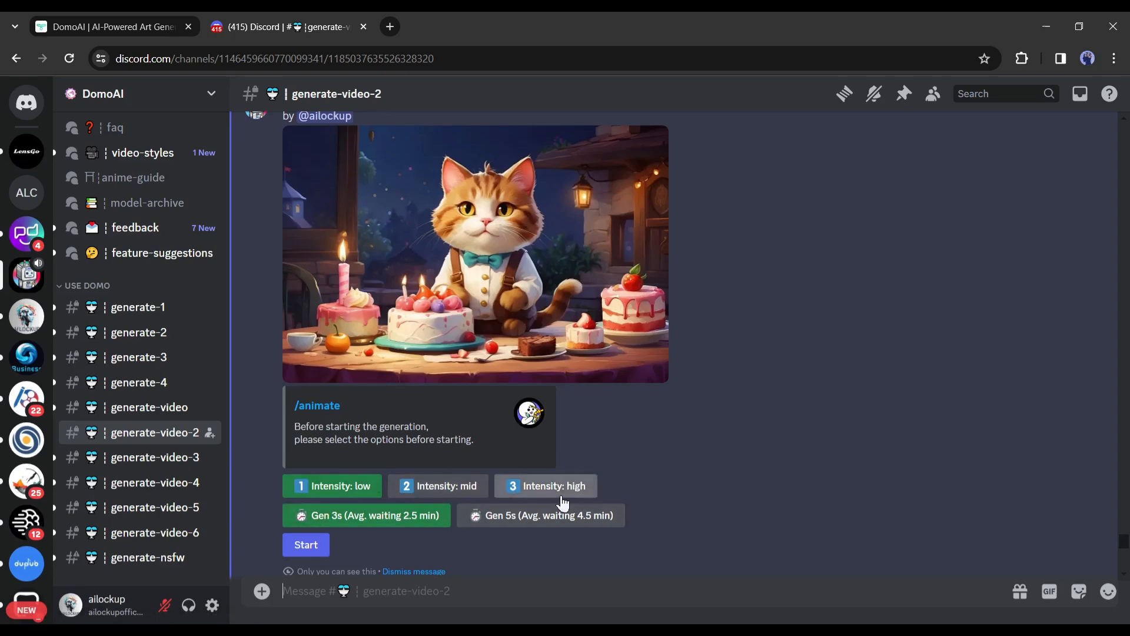
# Generate the cat animation at high intensity and 5-second length.
pyautogui.click(545, 485)
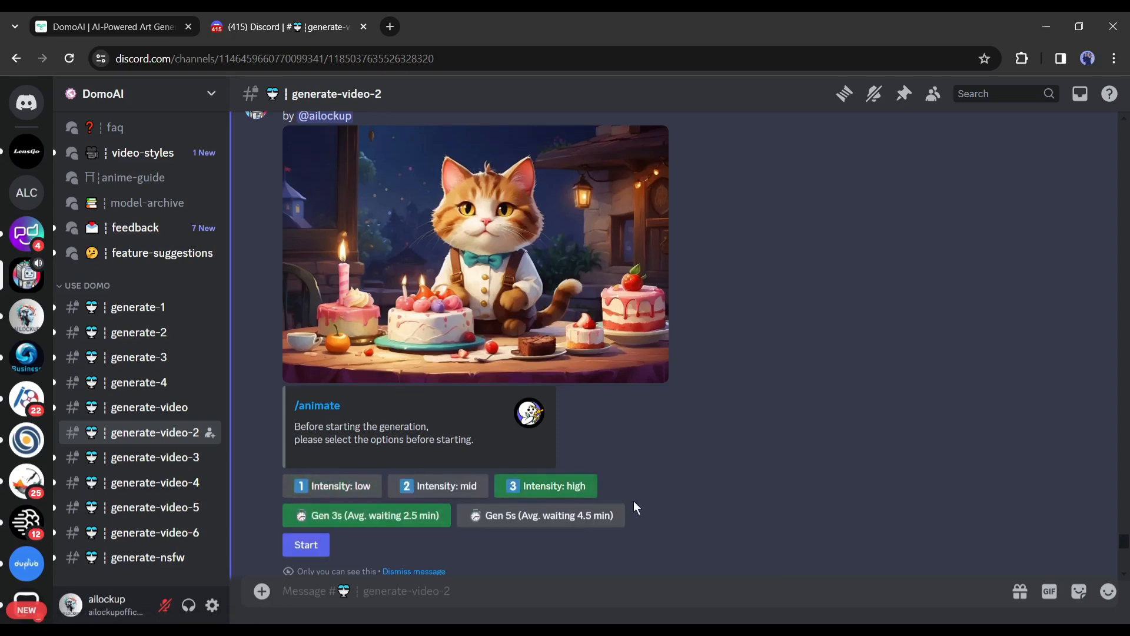
pyautogui.moveTo(602, 575)
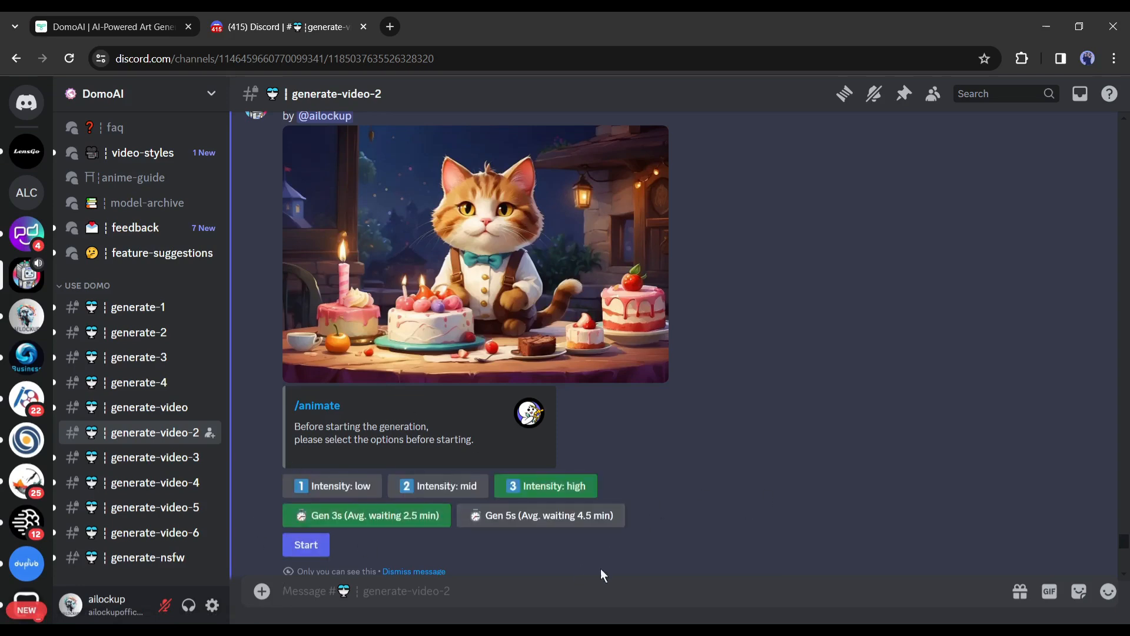
pyautogui.click(540, 515)
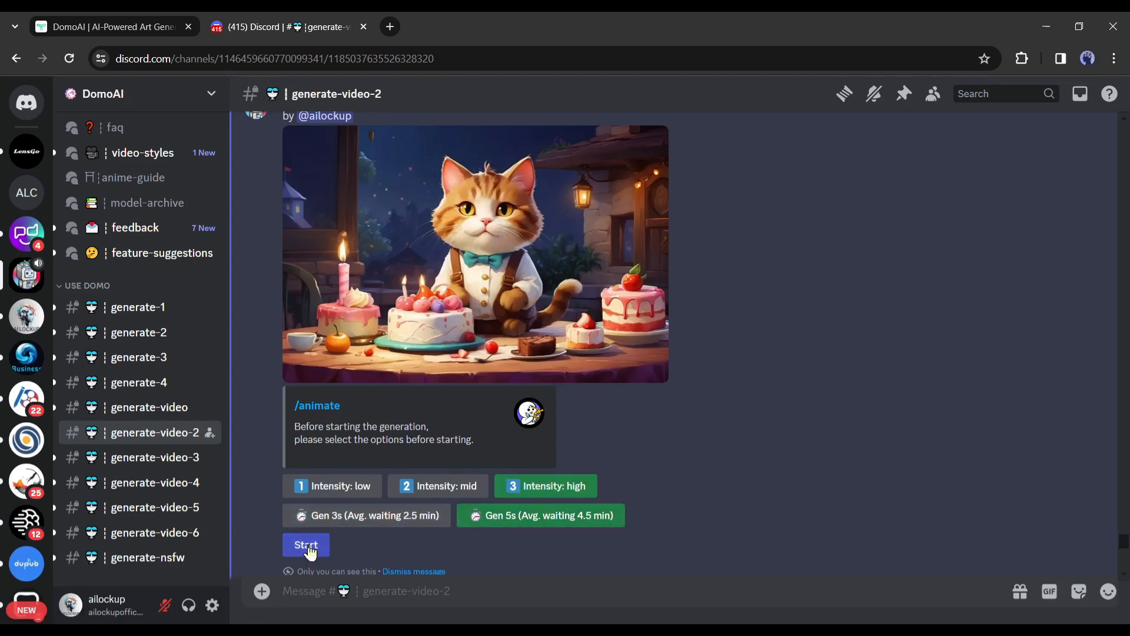
pyautogui.click(306, 543)
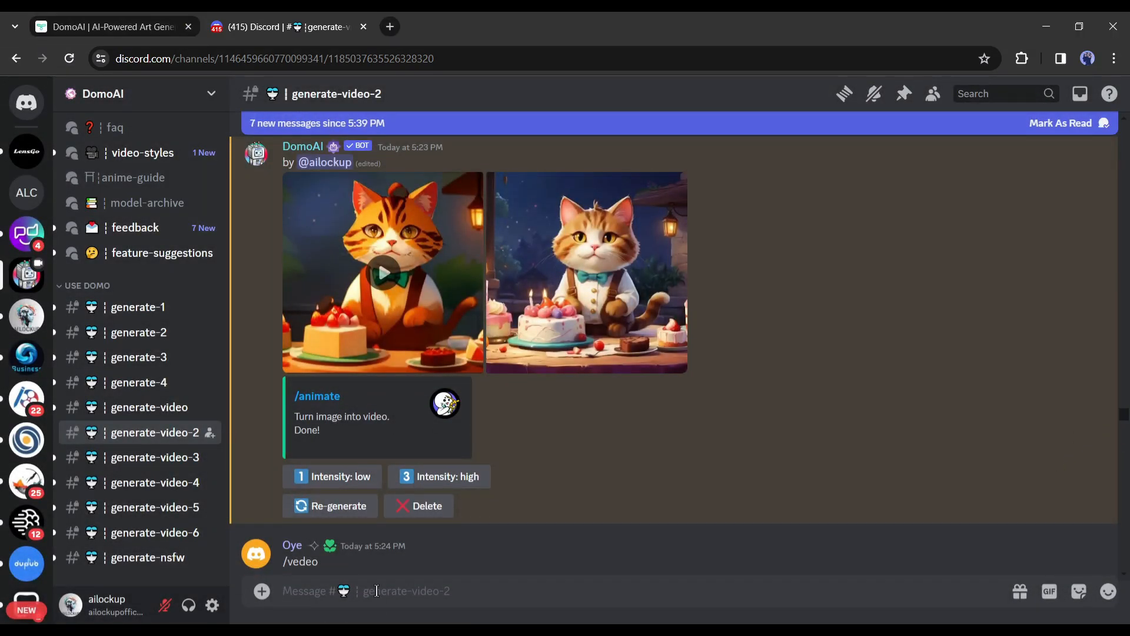
# Add the model option to /gen and choose 'real v2 : Realistic portrait'.
pyautogui.write('/gen')
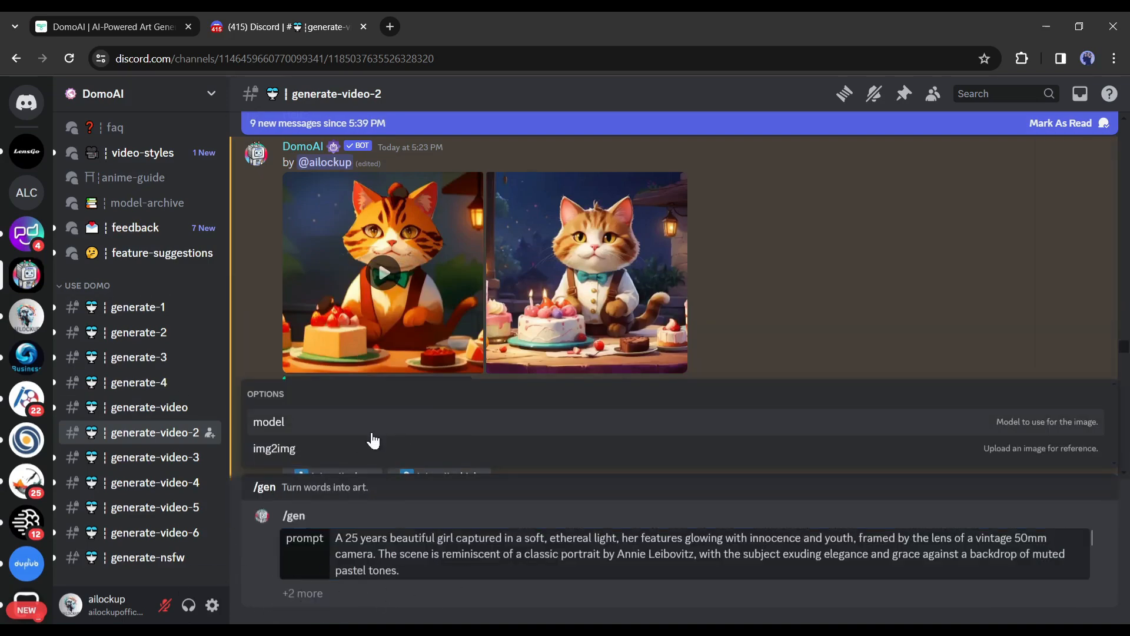
pyautogui.click(268, 421)
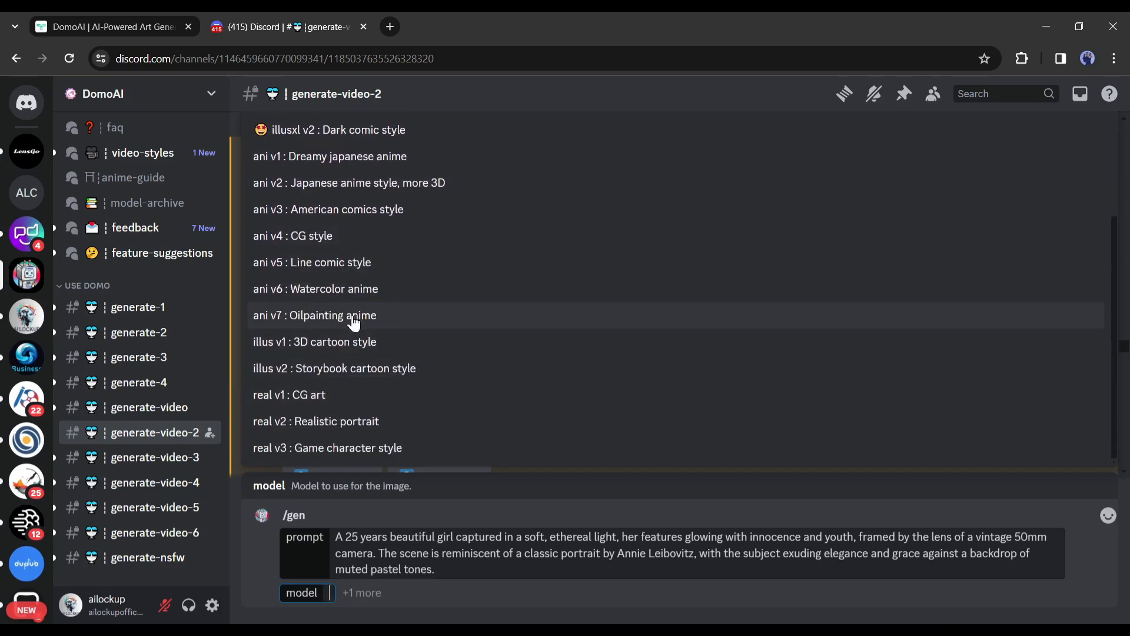
pyautogui.moveTo(346, 422)
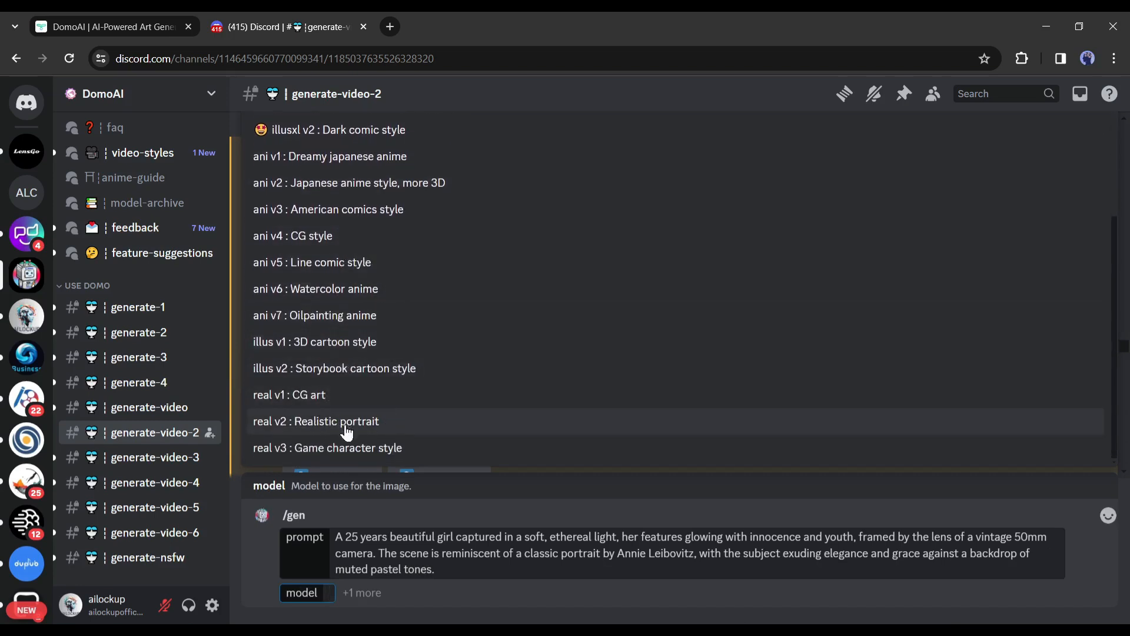
pyautogui.click(315, 421)
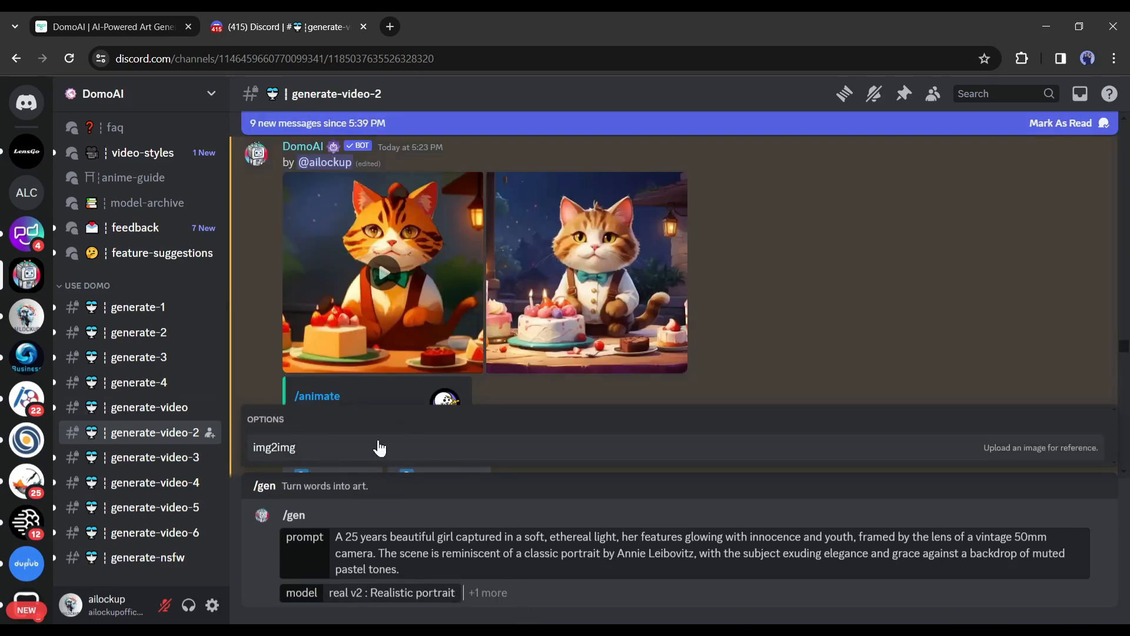
pyautogui.click(274, 448)
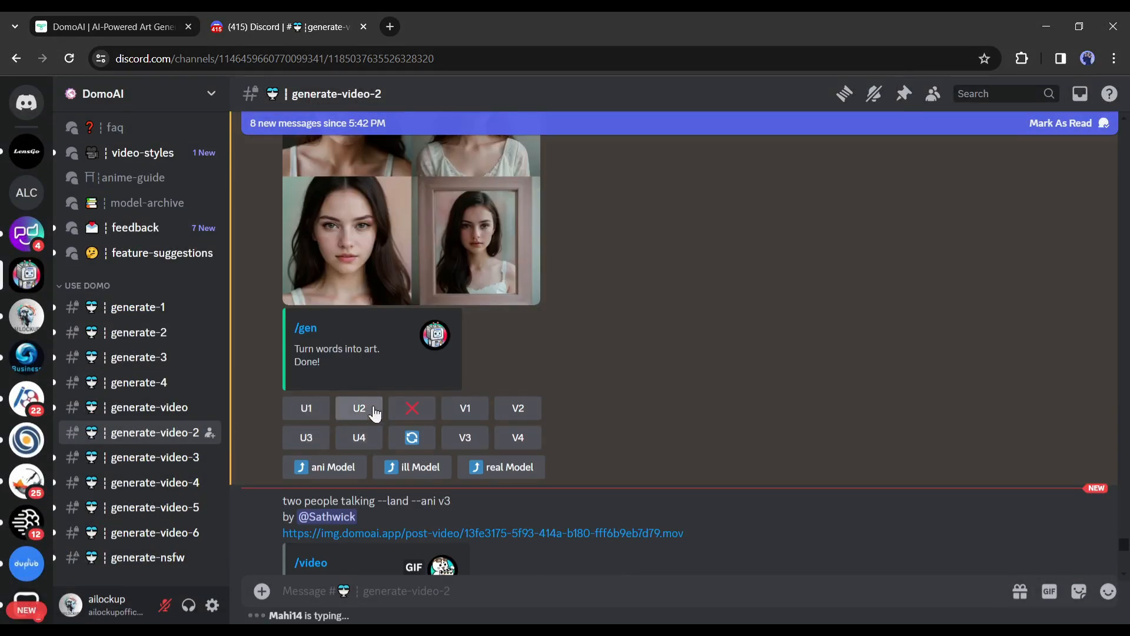
pyautogui.moveTo(518, 408)
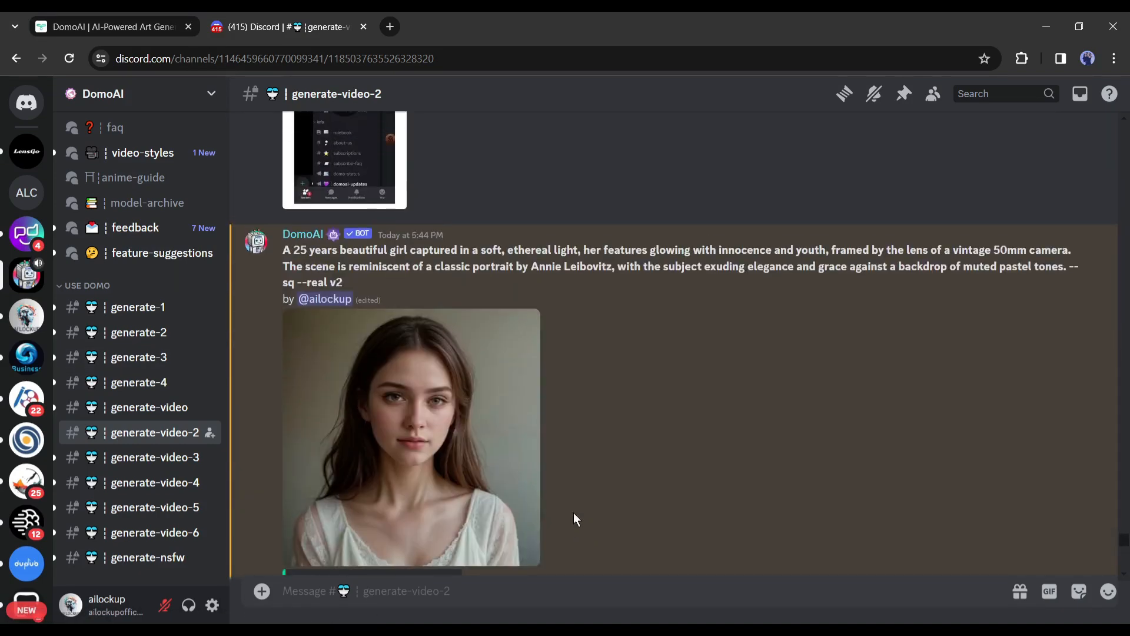
# Enlarge the blonde girl portrait grid and open it full-size in a browser tab.
pyautogui.click(411, 435)
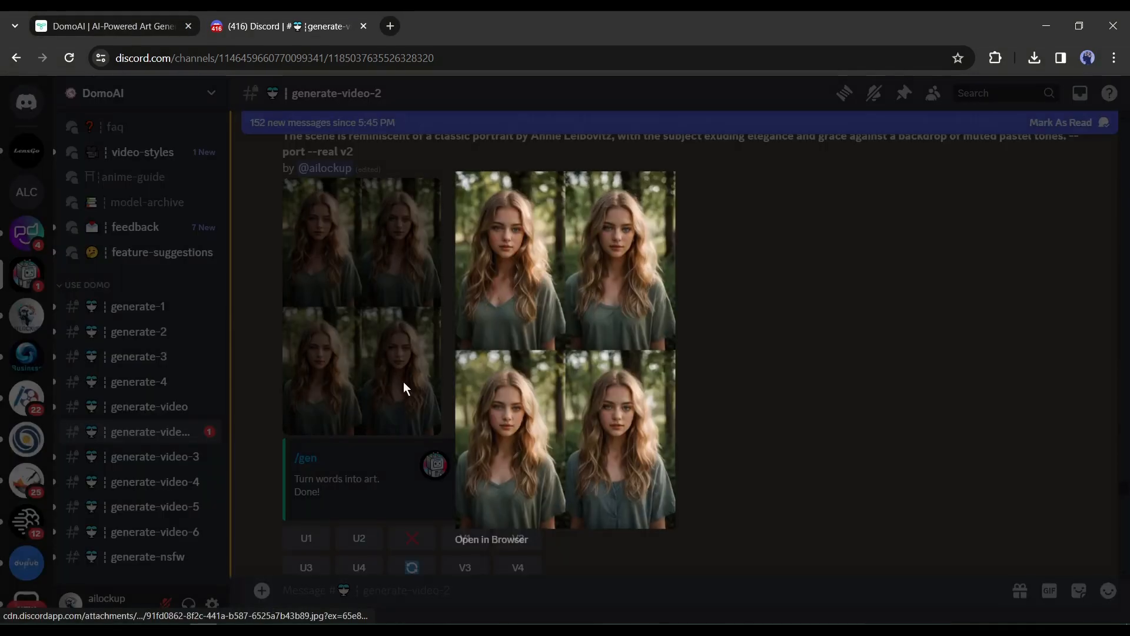
pyautogui.click(492, 538)
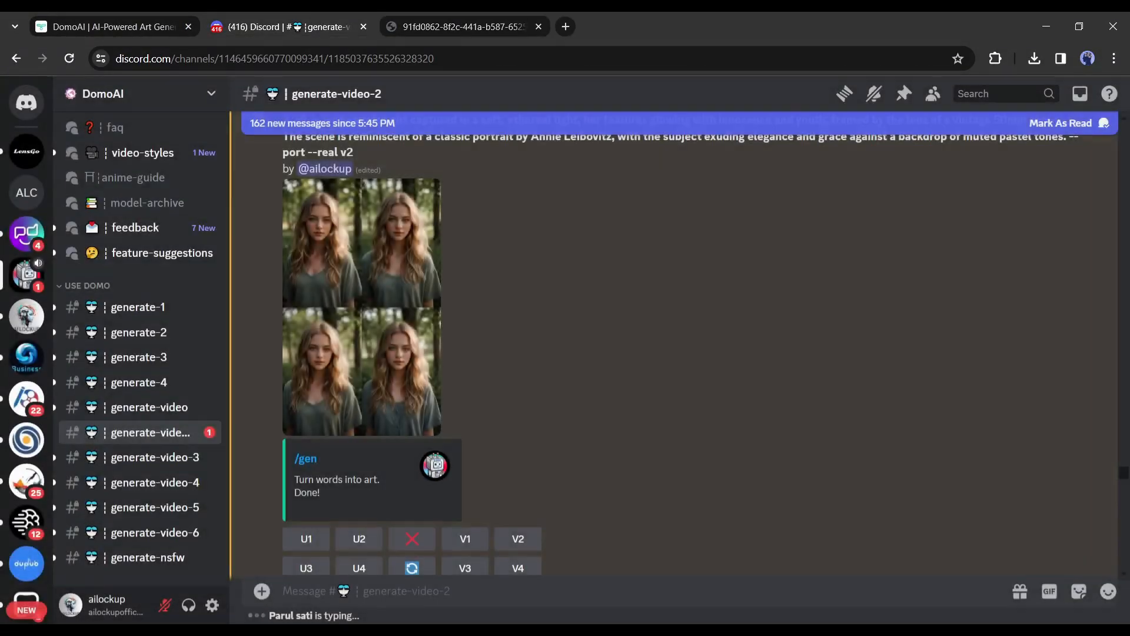
pyautogui.write('/')
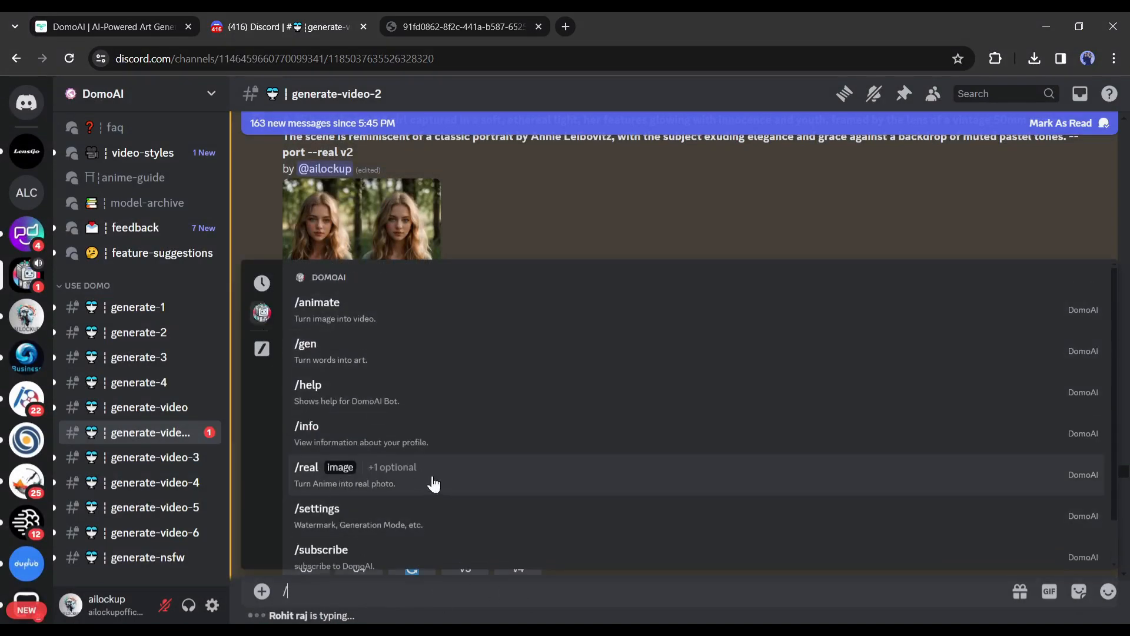
# Send /real with the red-haired girl image 1.jpg and a red-headed girl prompt.
pyautogui.click(306, 467)
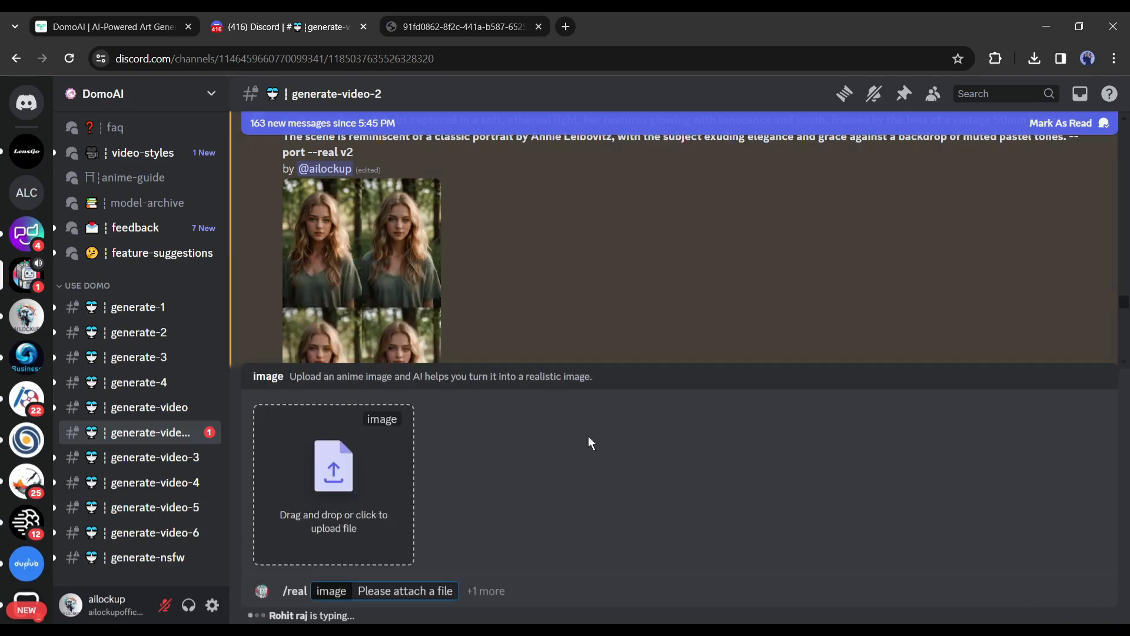
pyautogui.click(333, 465)
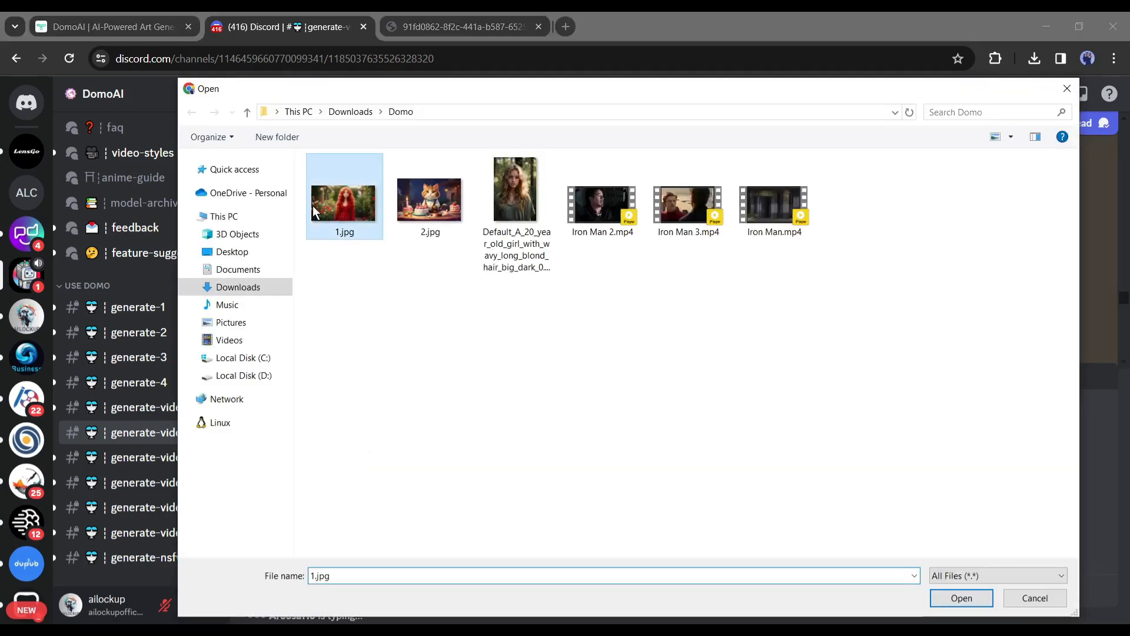
pyautogui.click(960, 598)
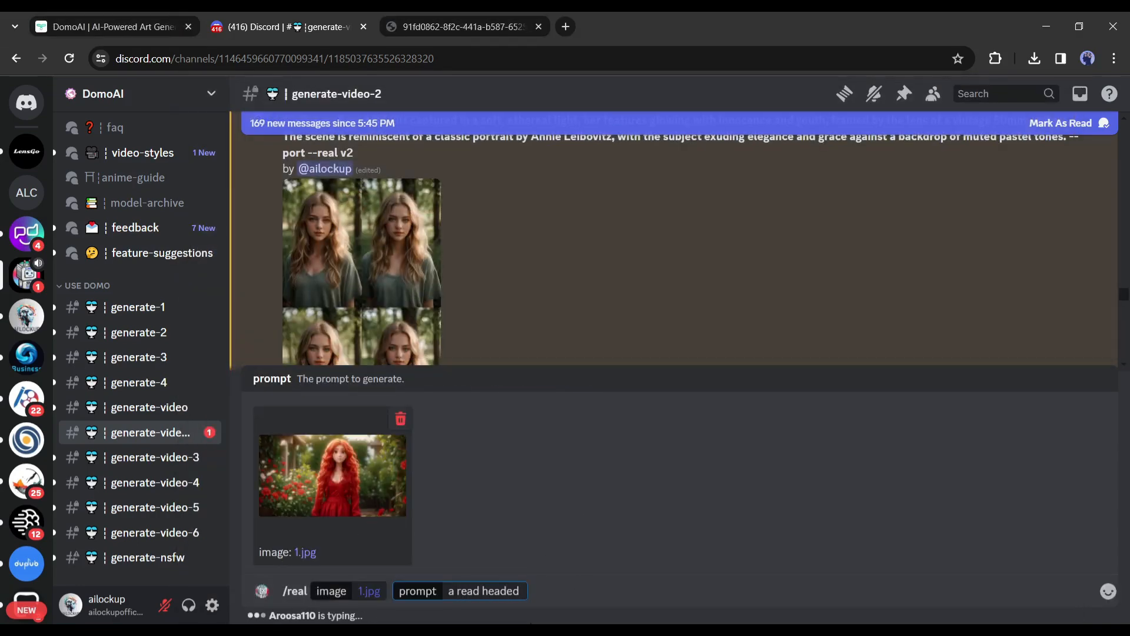
pyautogui.press('enter')
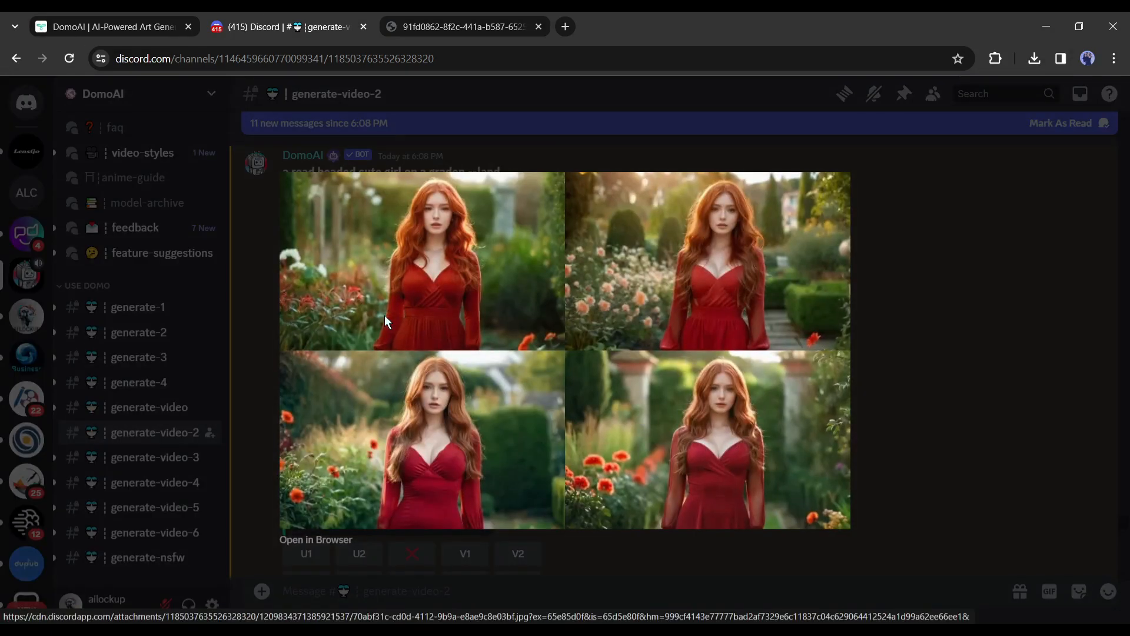
# Open the realistic red-haired girl grid in a browser tab and dismiss the preview.
pyautogui.click(315, 539)
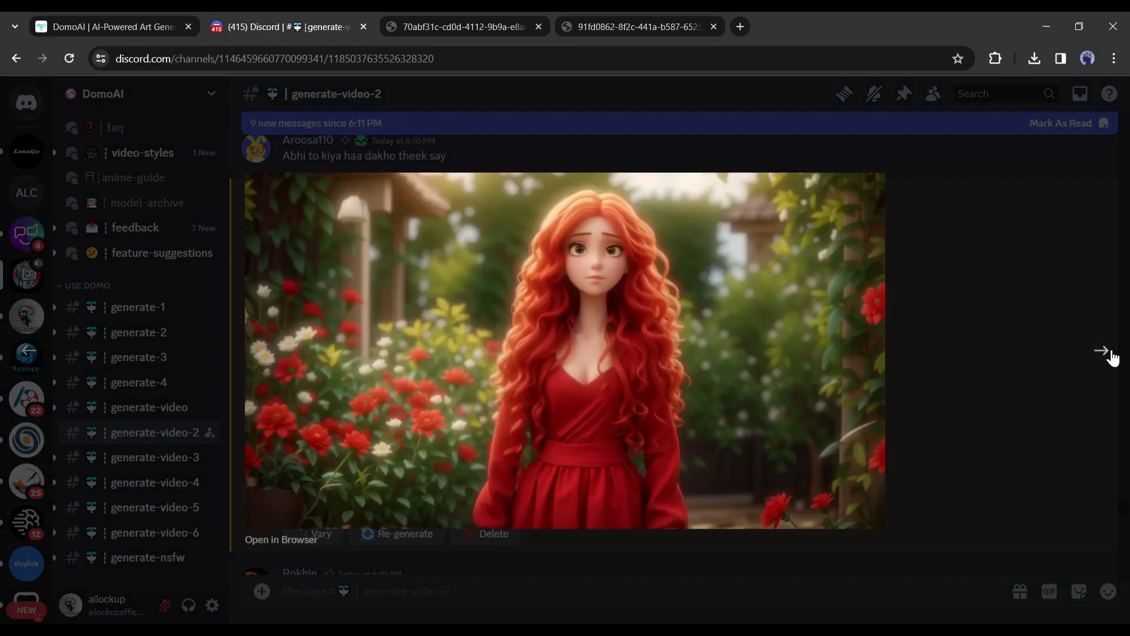
pyautogui.click(1102, 352)
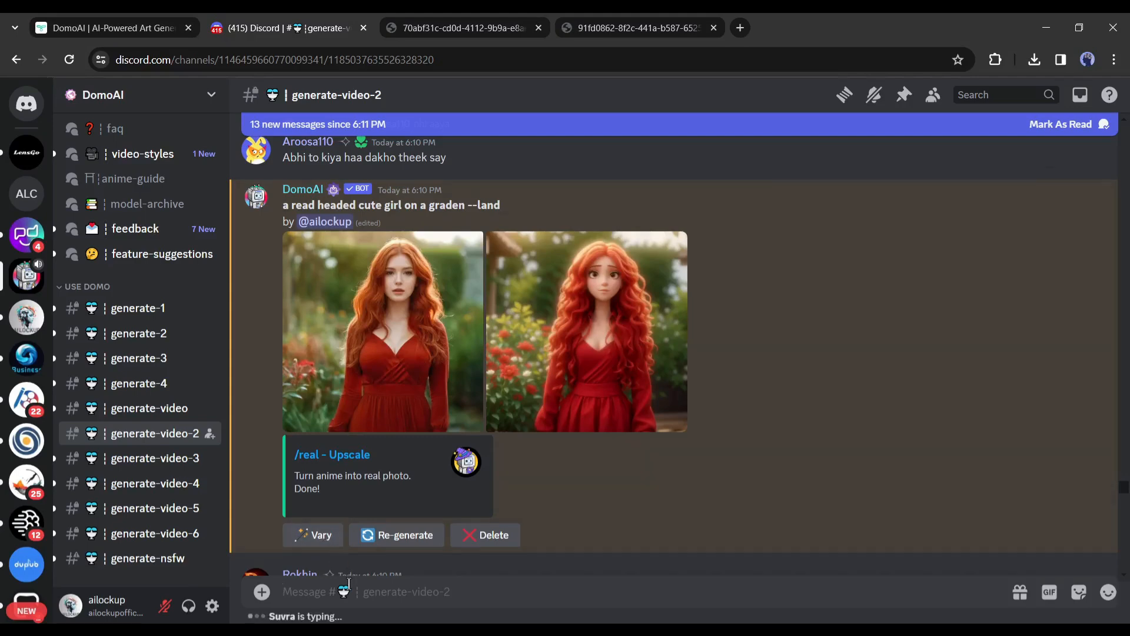
# Send /video with Iron Man.mp4 and the prompt 'Iron Man suit up scene'.
pyautogui.write('/')
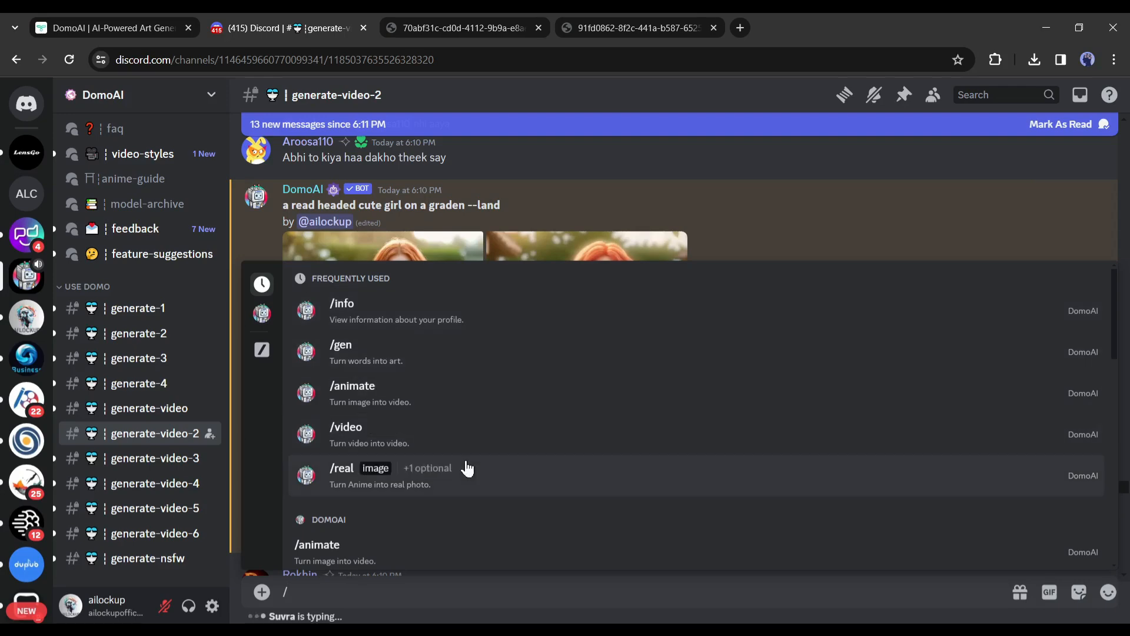
pyautogui.click(345, 427)
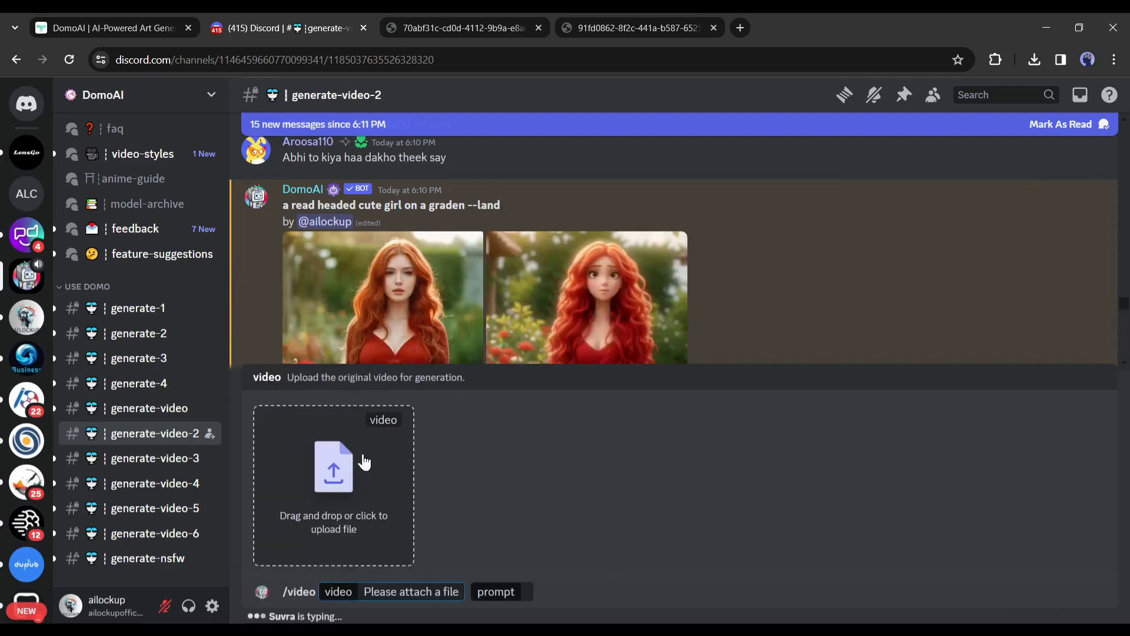
pyautogui.click(333, 465)
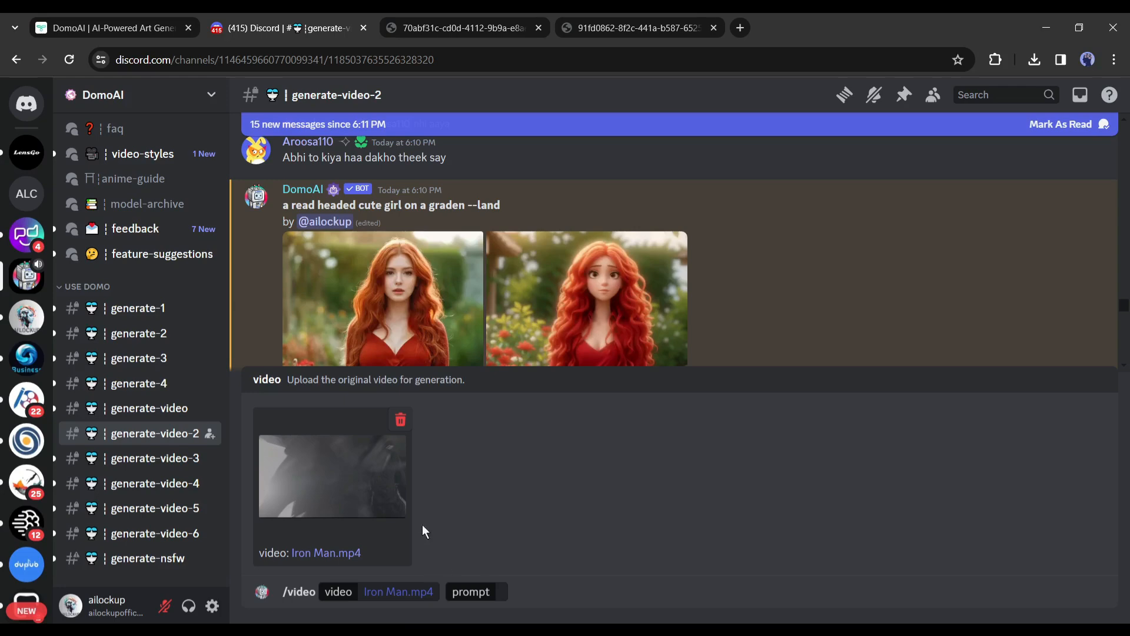
pyautogui.write('Iron Man')
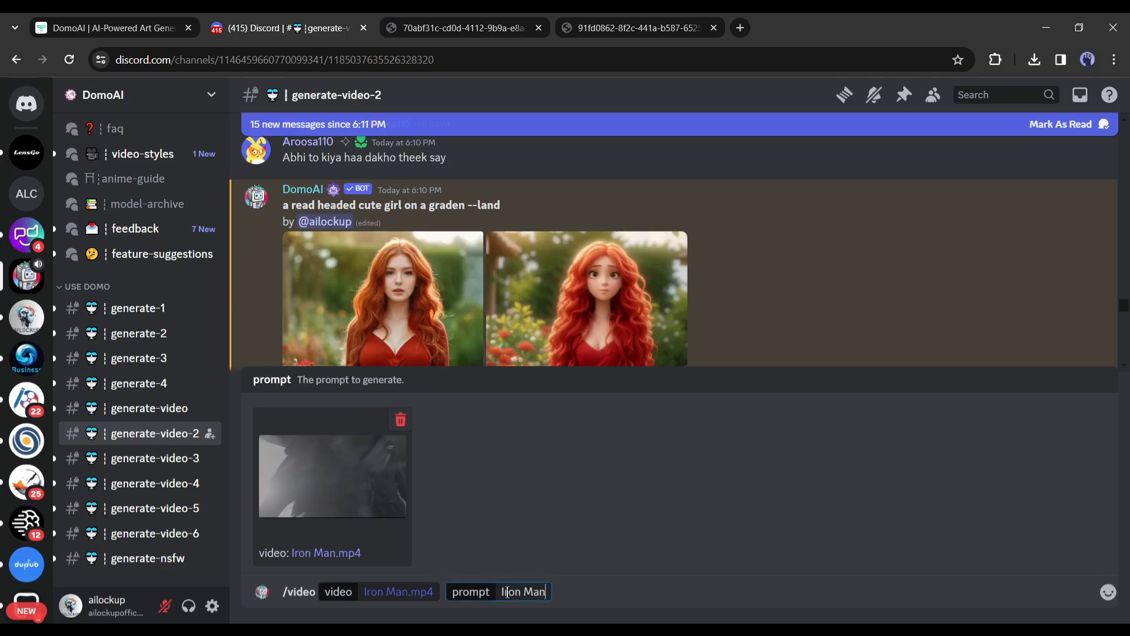
pyautogui.write('suit up scene')
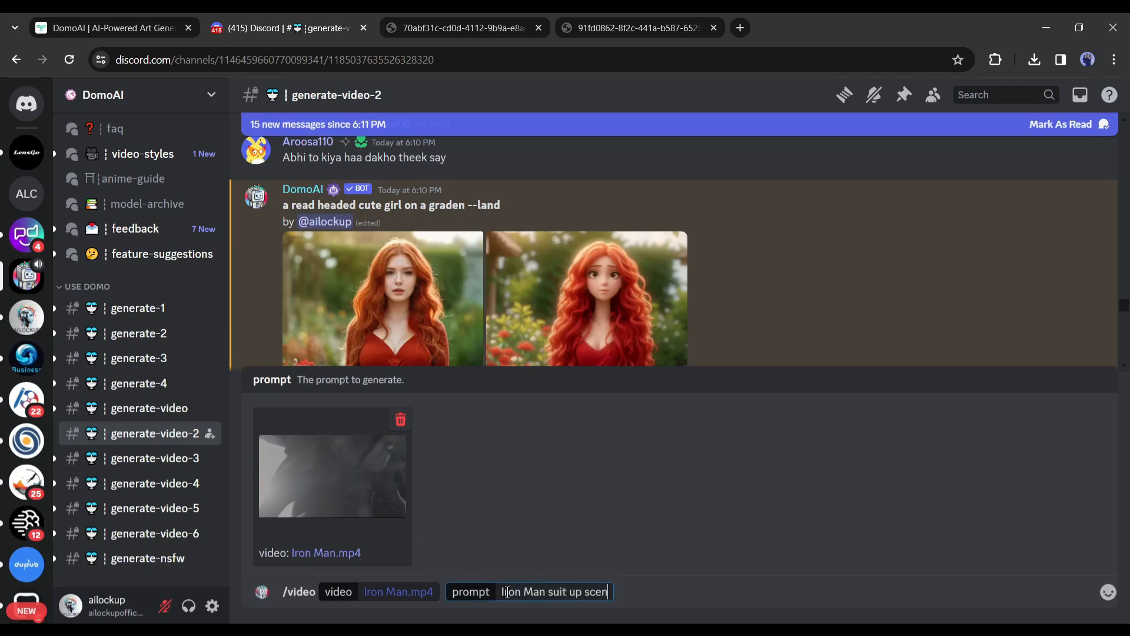
pyautogui.press('enter')
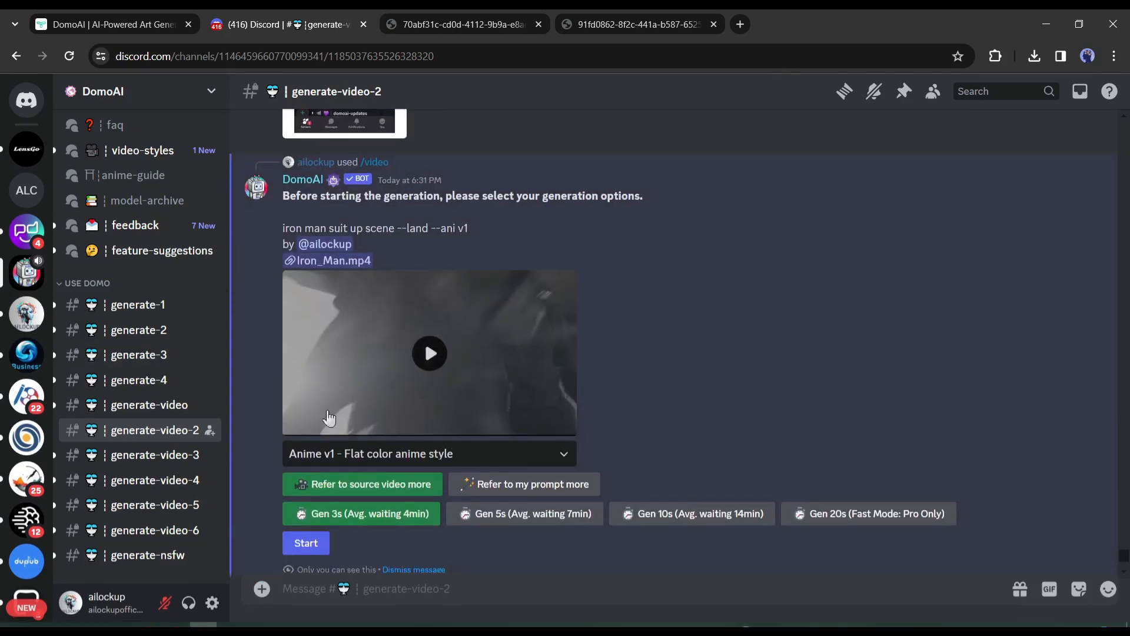
# Generate the Iron Man clip in Anime v5 Japanese Anime 2.0 style at 10 seconds.
pyautogui.click(429, 453)
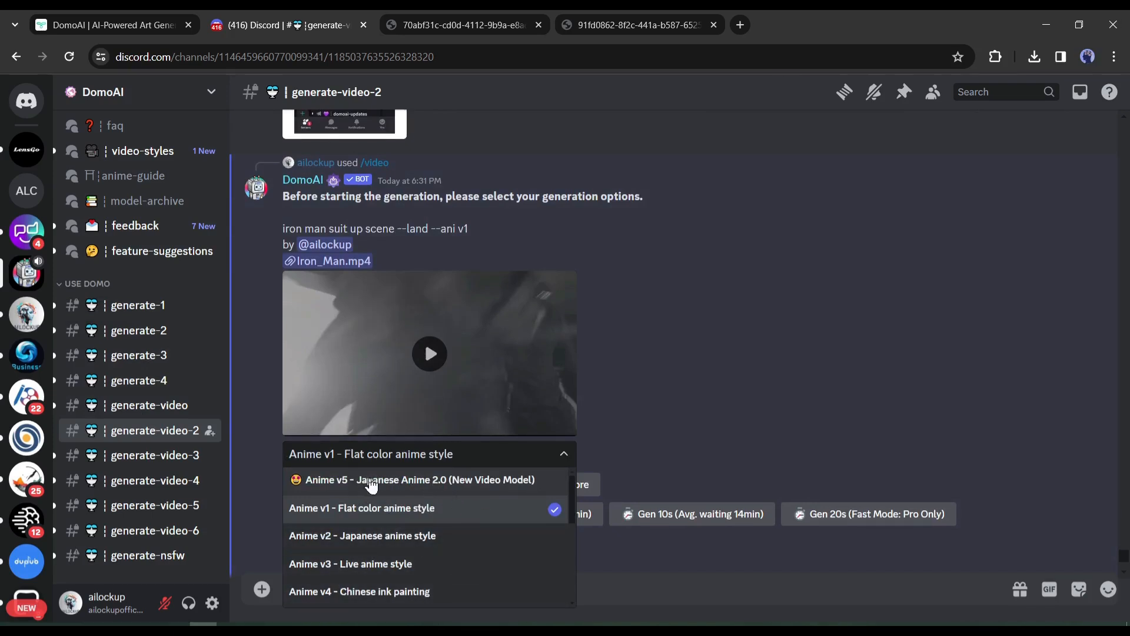
pyautogui.click(419, 479)
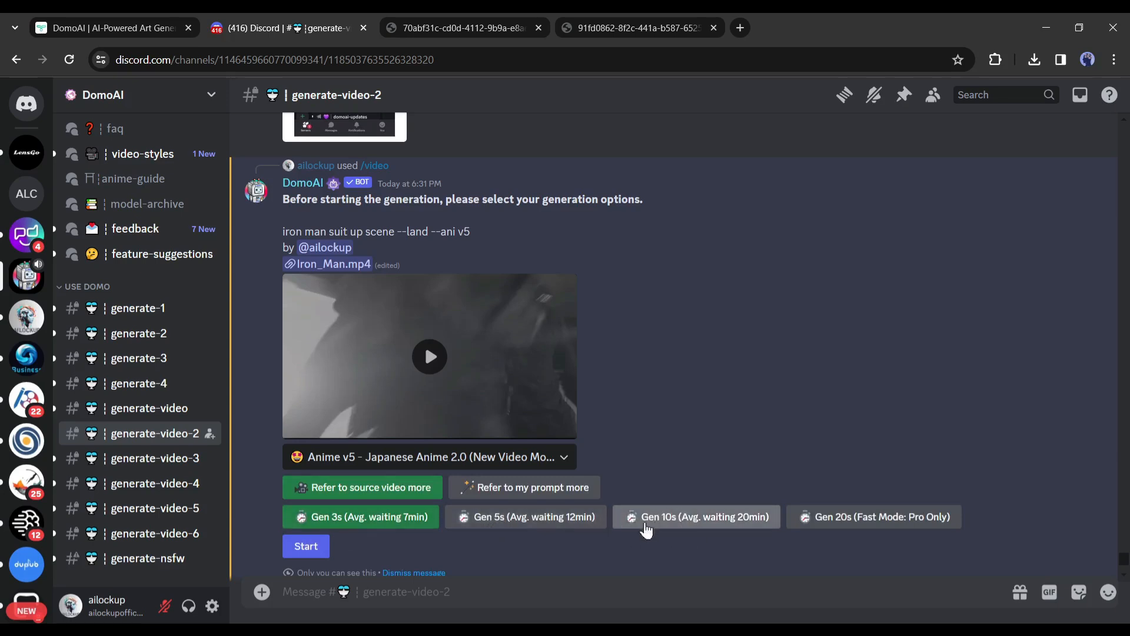
pyautogui.moveTo(876, 517)
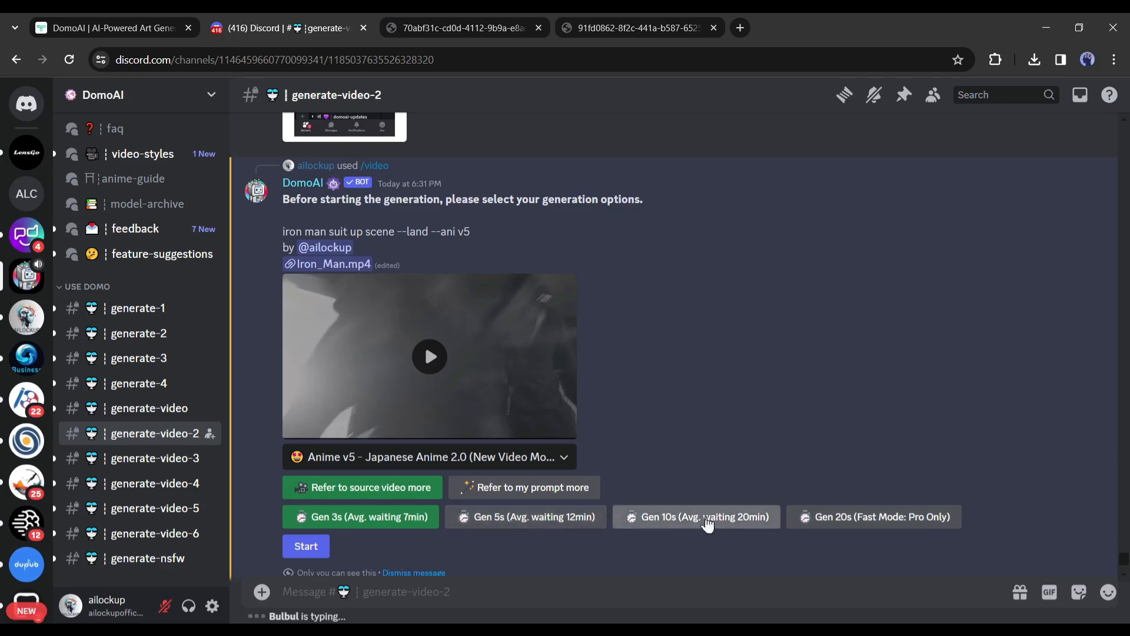
pyautogui.click(695, 516)
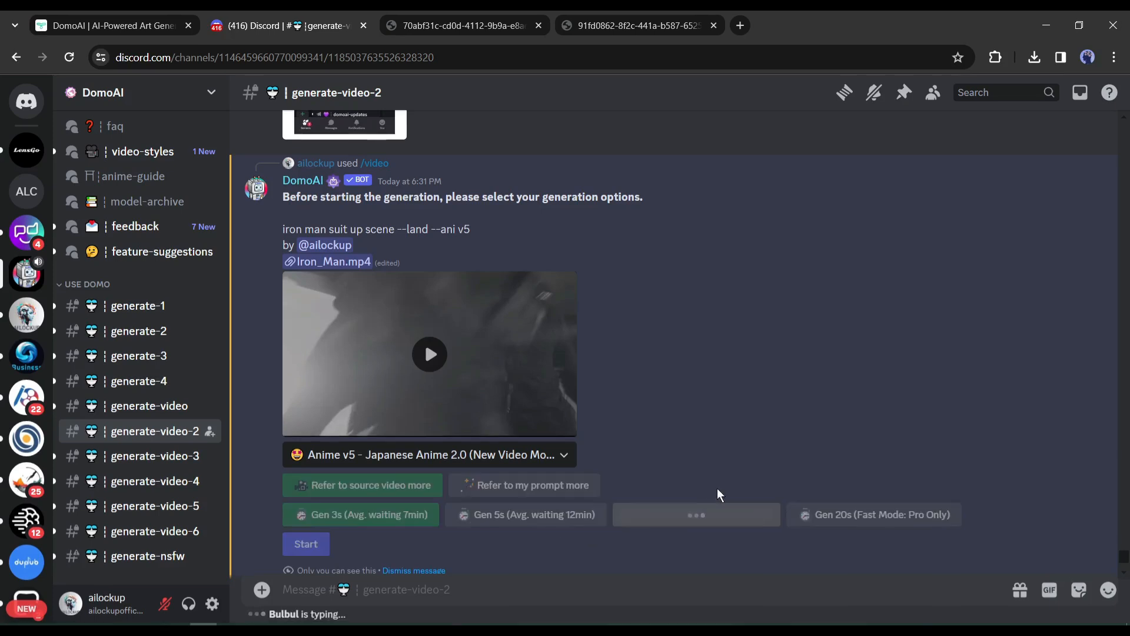
pyautogui.click(696, 518)
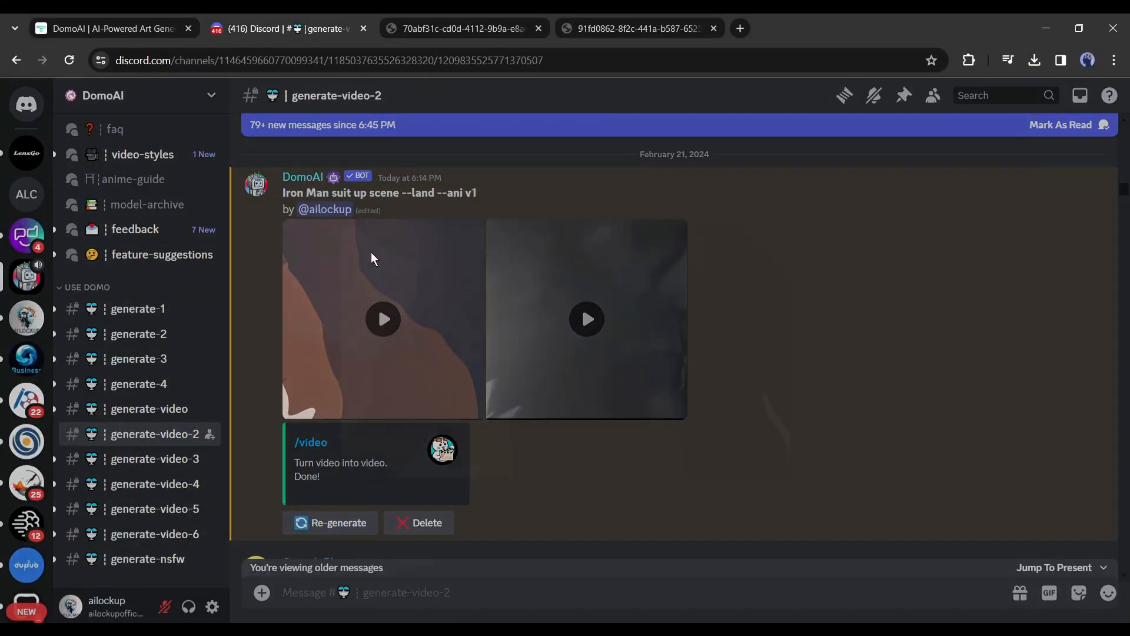
# Play the converted anime Iron Man suit-up clip shown beside the original.
pyautogui.click(383, 319)
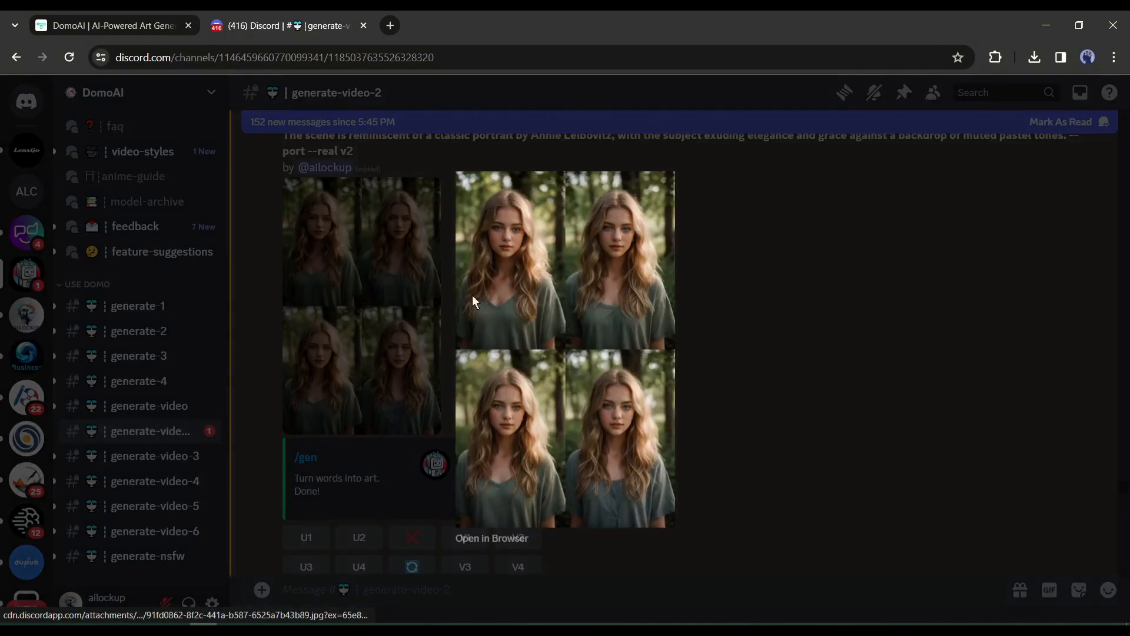
# View the four-portrait blonde-girl grid full-size in its own browser tab.
pyautogui.click(492, 537)
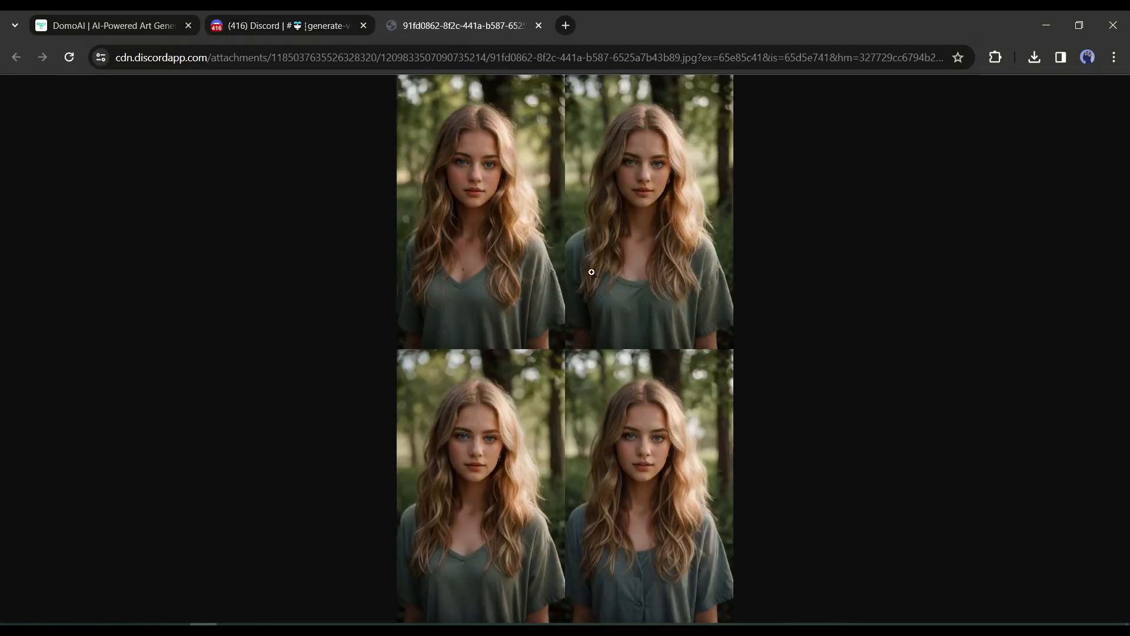
pyautogui.moveTo(640, 438)
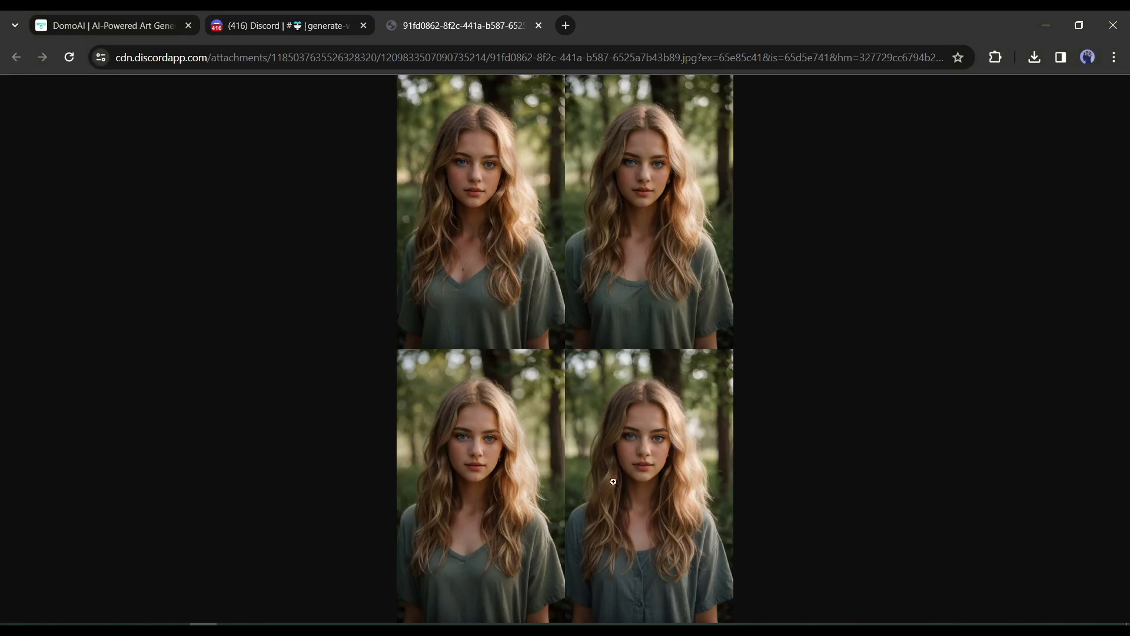
pyautogui.moveTo(613, 482)
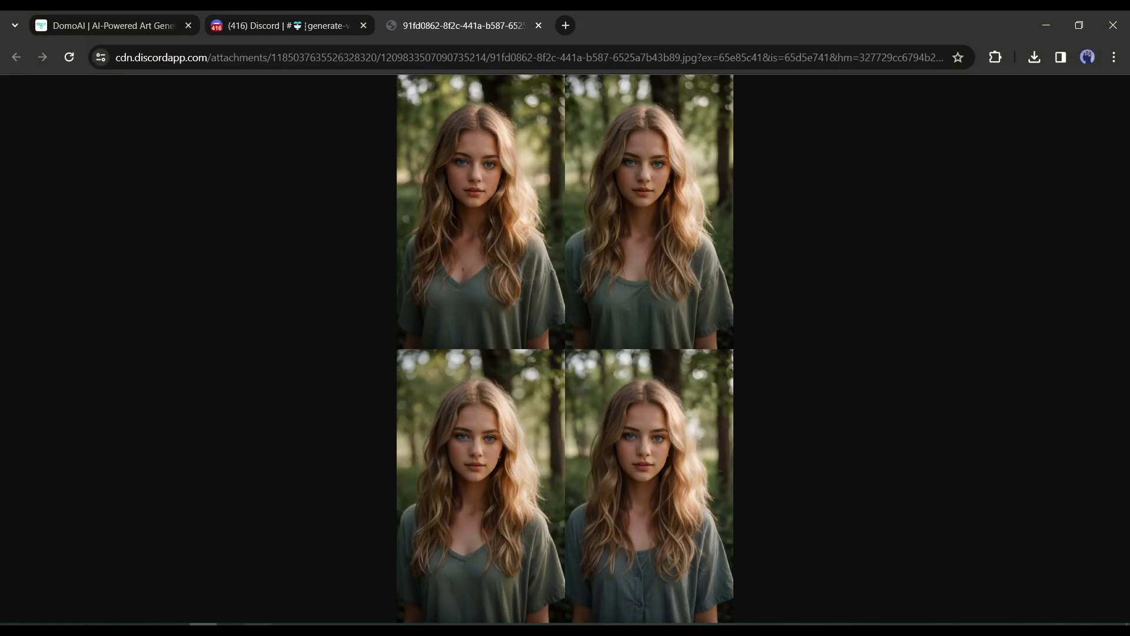